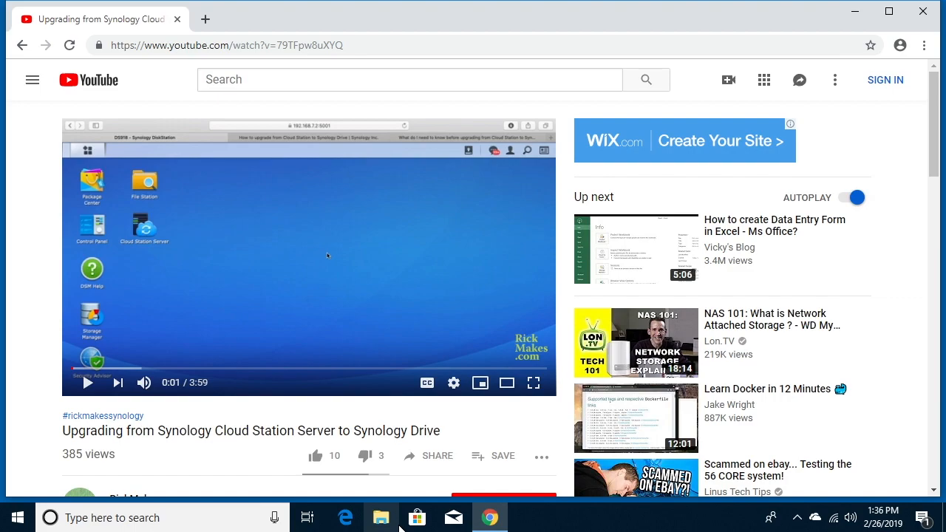
{"action": "mouse_move", "coordinate": [266, 522]}
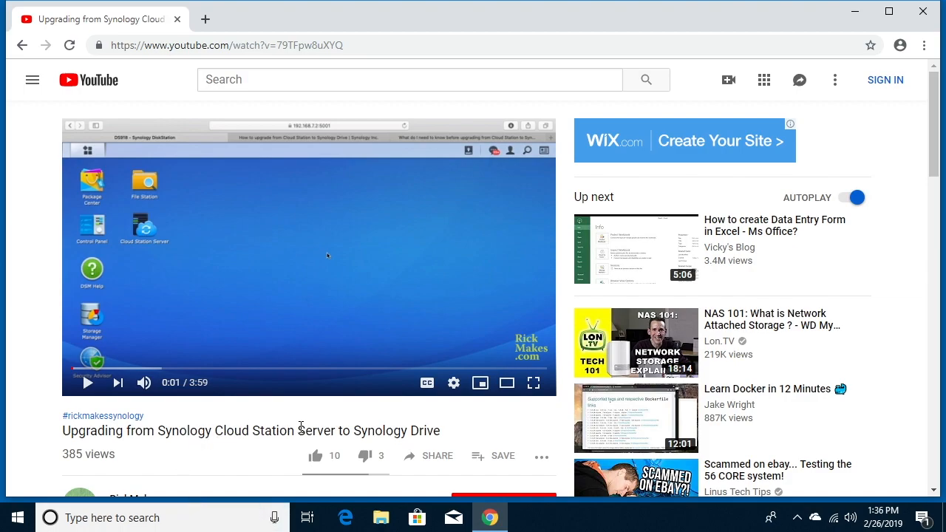
{"action": "mouse_move", "coordinate": [442, 422]}
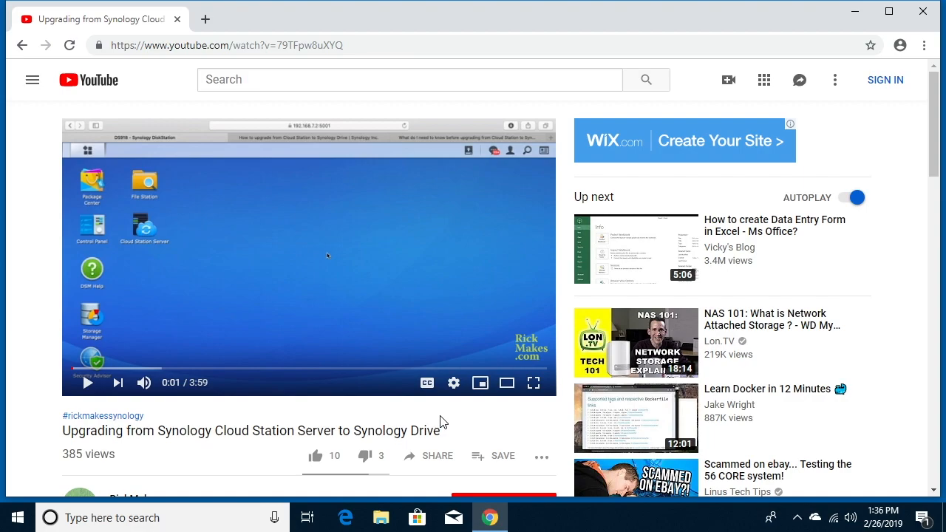
{"action": "mouse_move", "coordinate": [165, 45]}
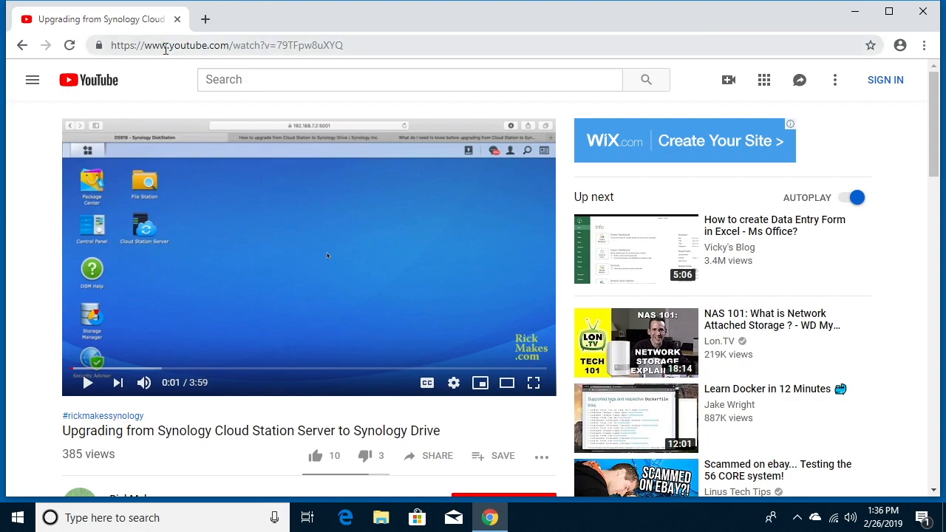
- Search Chrome for 'synology drive client d' and reach Synology's Download Center
{"action": "left_click", "coordinate": [227, 45]}
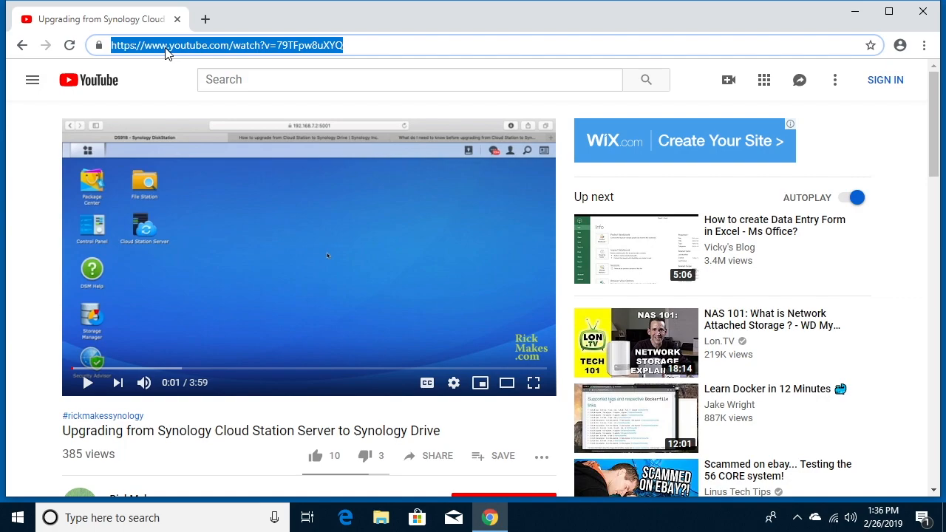
{"action": "type", "text": "synology"}
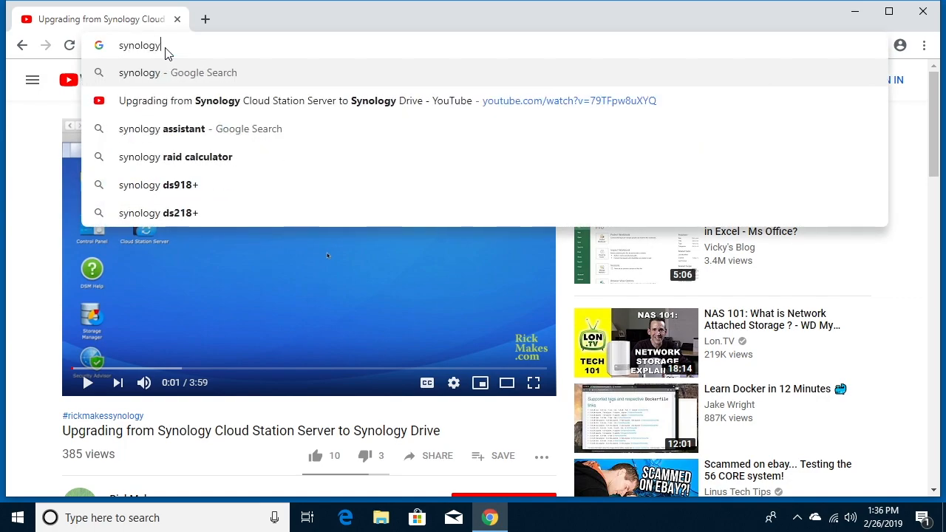
{"action": "type", "text": "drive client d"}
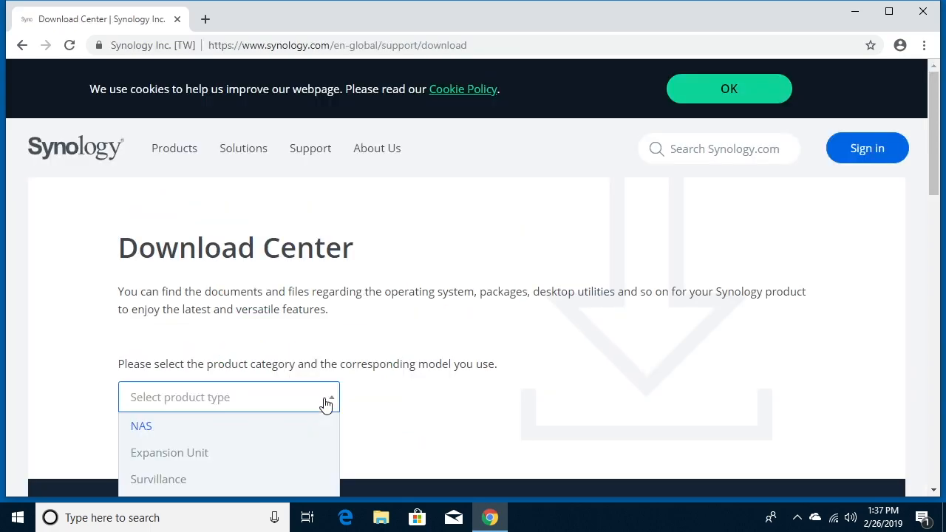
- Choose NAS model DS918+ and download Drive's Windows (exe) from Desktop Utilities
{"action": "left_click", "coordinate": [141, 425]}
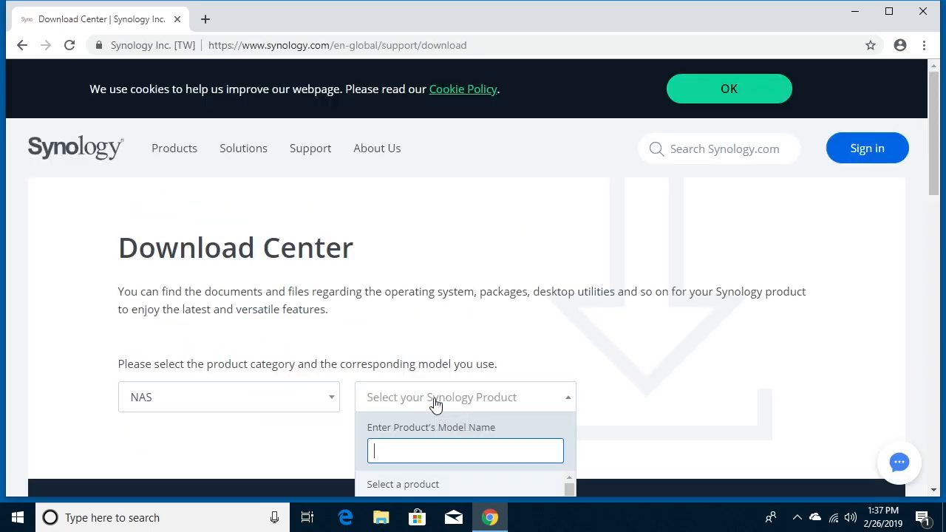
{"action": "type", "text": "918"}
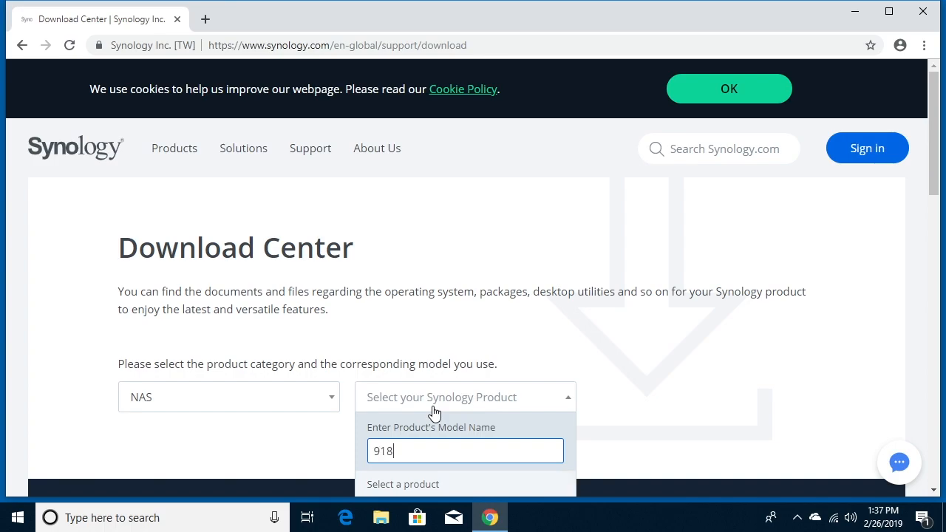
{"action": "left_click", "coordinate": [402, 484]}
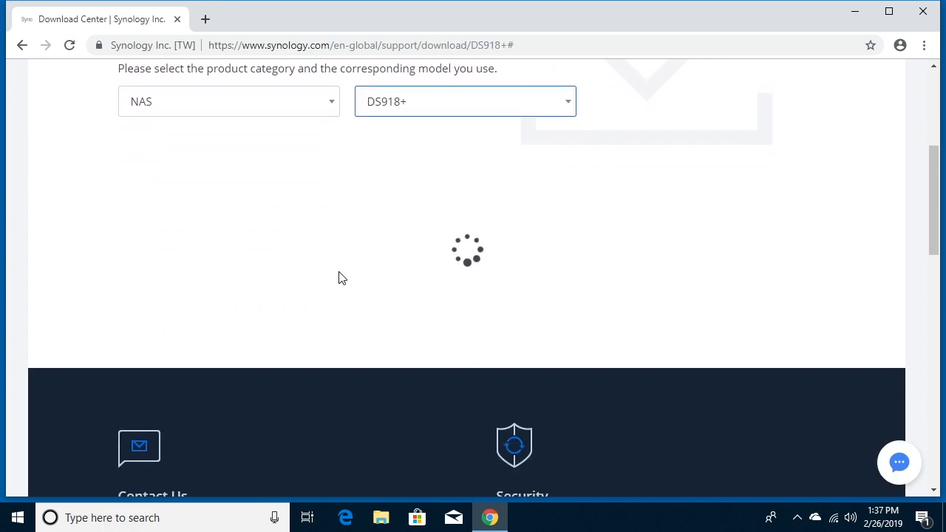
{"action": "left_click", "coordinate": [287, 199]}
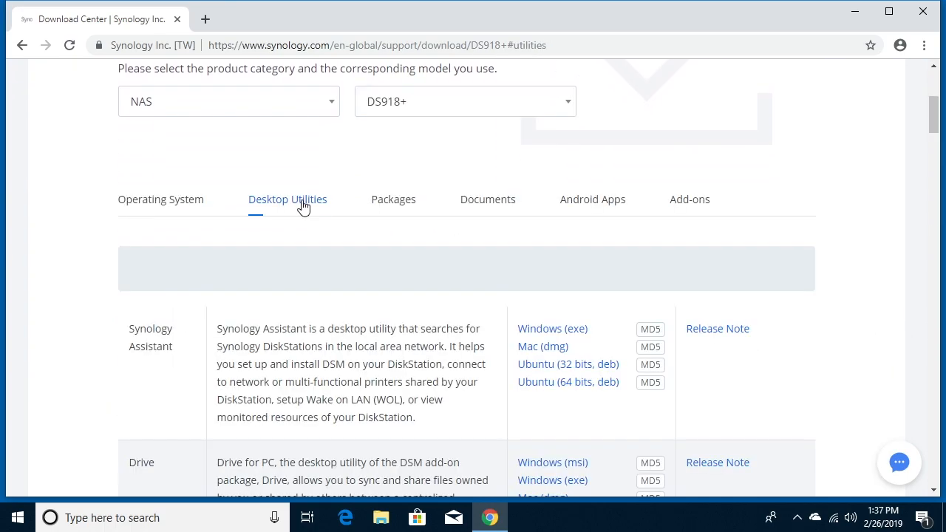
{"action": "scroll", "scroll_direction": "down", "scroll_amount": 3}
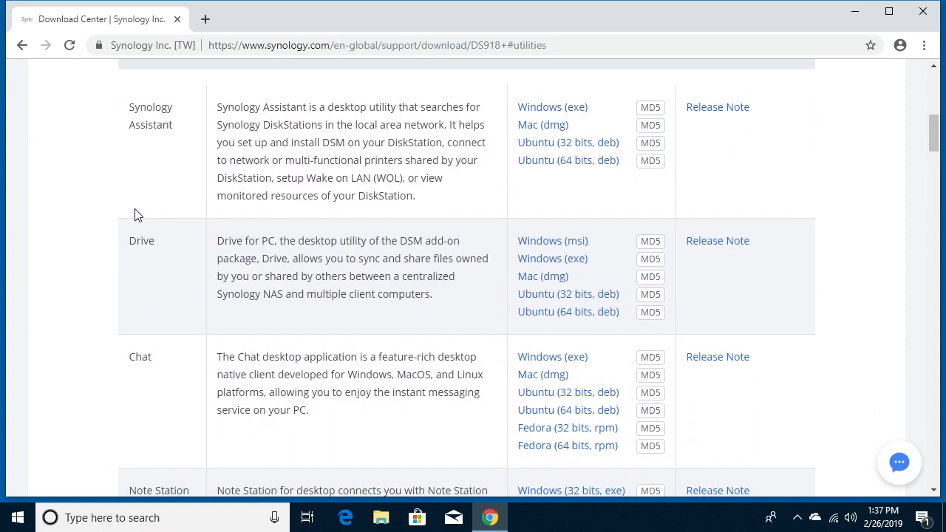
{"action": "mouse_move", "coordinate": [552, 259]}
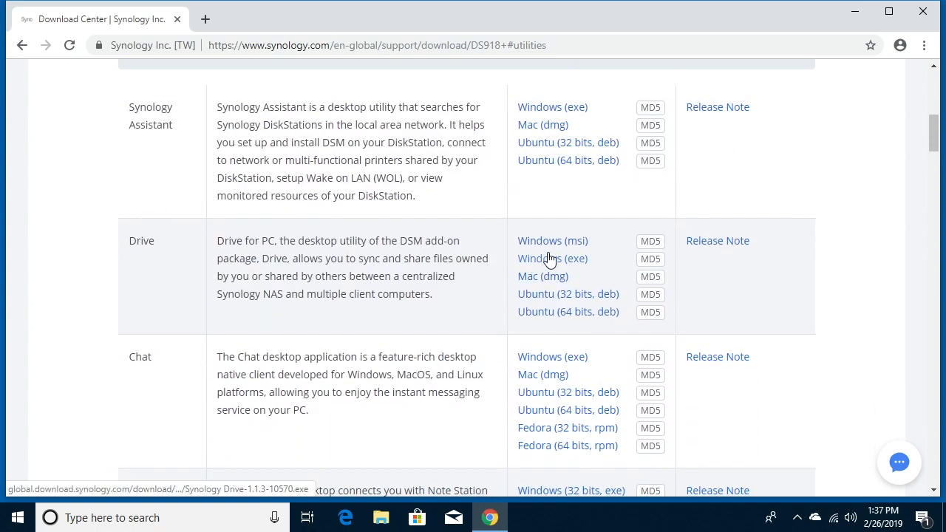
{"action": "left_click", "coordinate": [552, 258]}
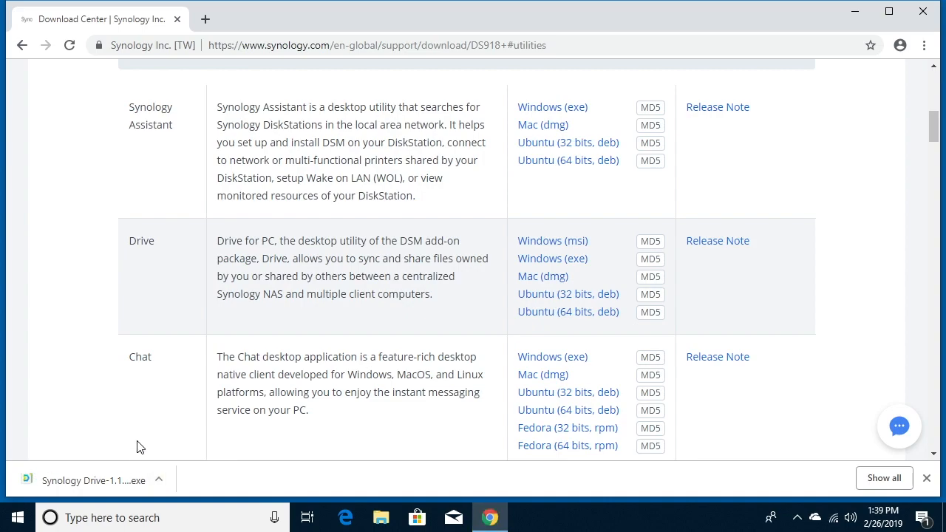
- Run Synology Drive-1.1.3-10570 from Downloads and approve the User Account Control prompt
{"action": "left_click", "coordinate": [158, 480]}
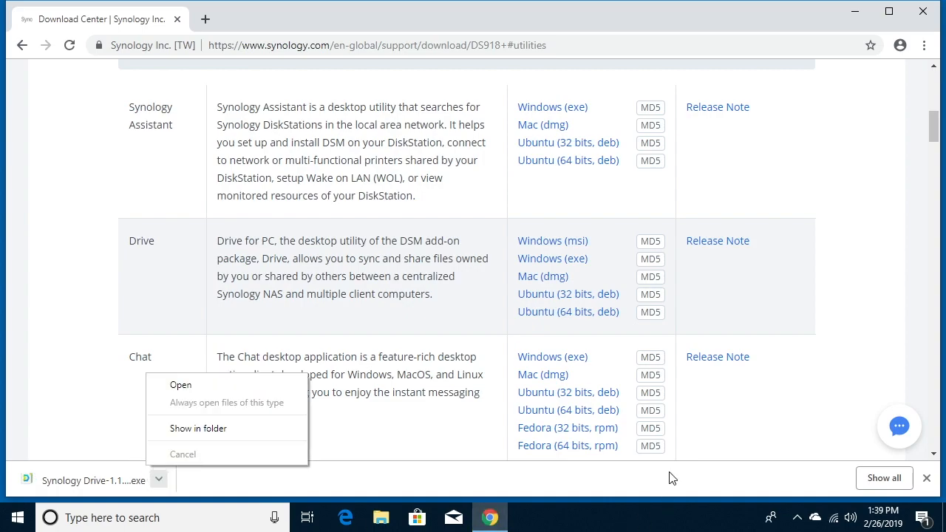
{"action": "mouse_move", "coordinate": [380, 517]}
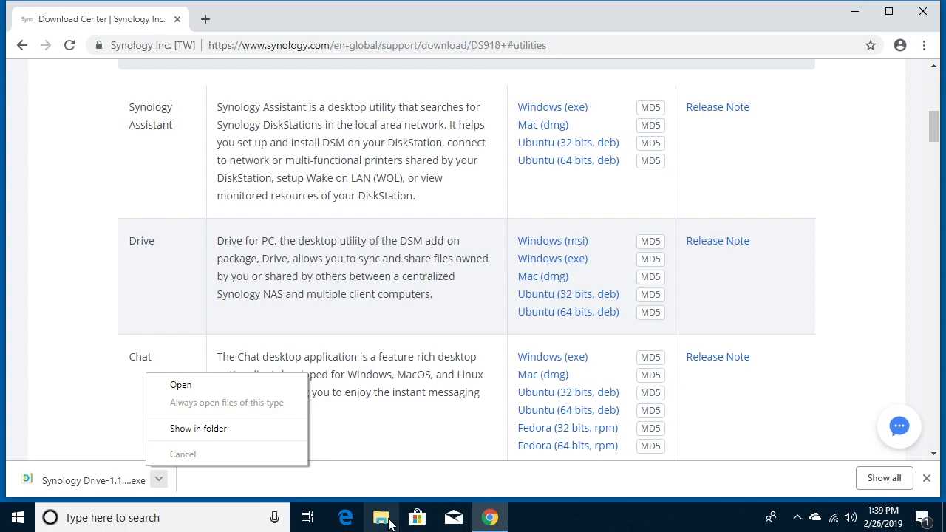
{"action": "left_click", "coordinate": [198, 427]}
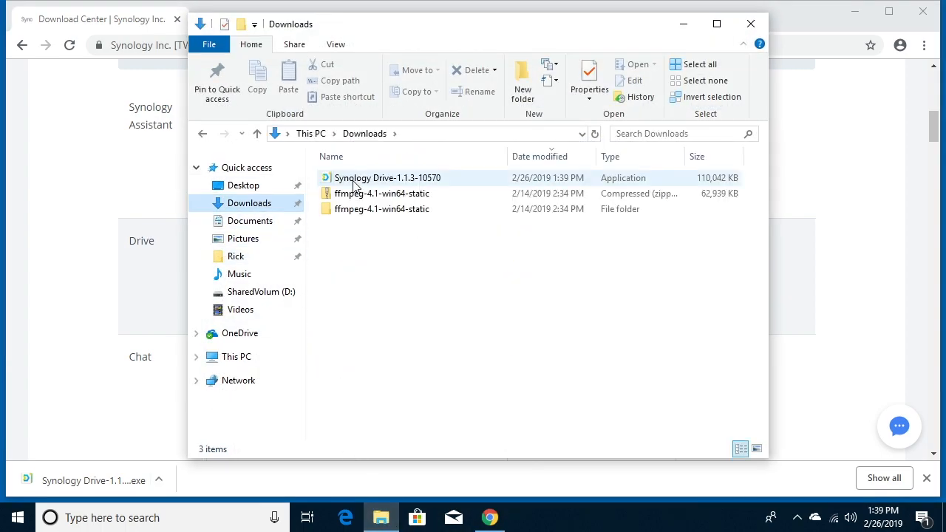
{"action": "double_click", "coordinate": [387, 178]}
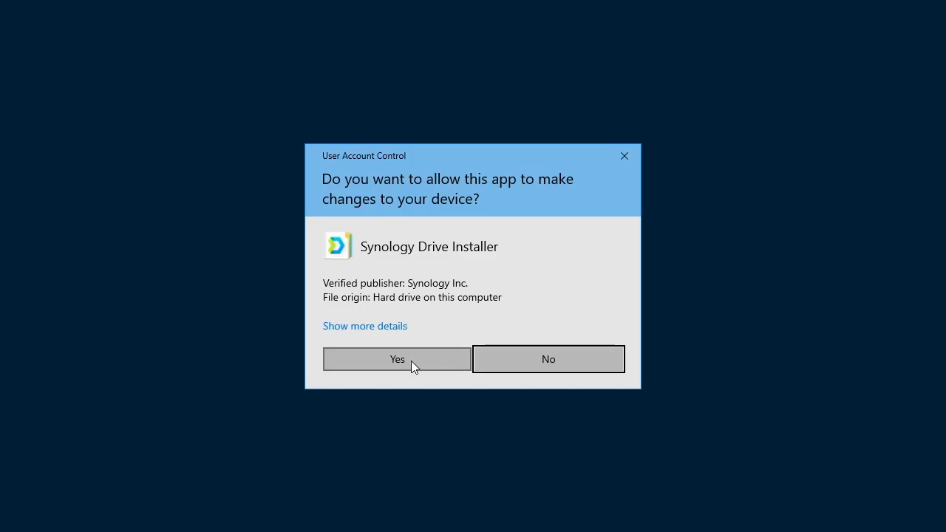
{"action": "left_click", "coordinate": [397, 358]}
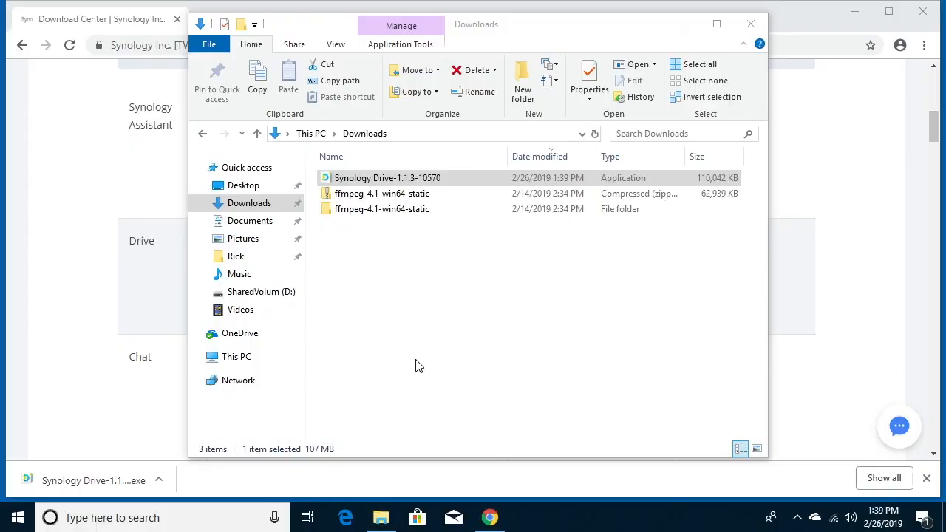
- Go through the setup wizard, accept the license, and finish with Run Synology Drive checked
{"action": "double_click", "coordinate": [388, 178]}
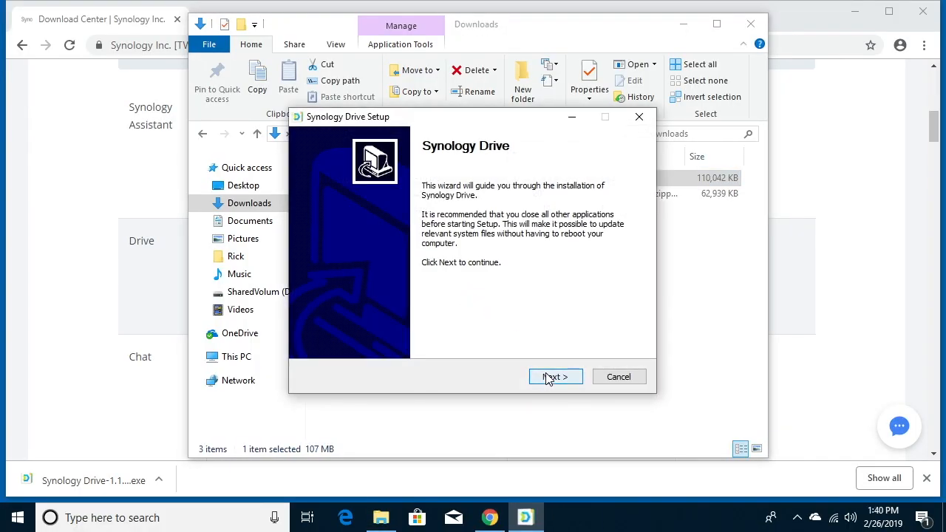
{"action": "left_click", "coordinate": [555, 377]}
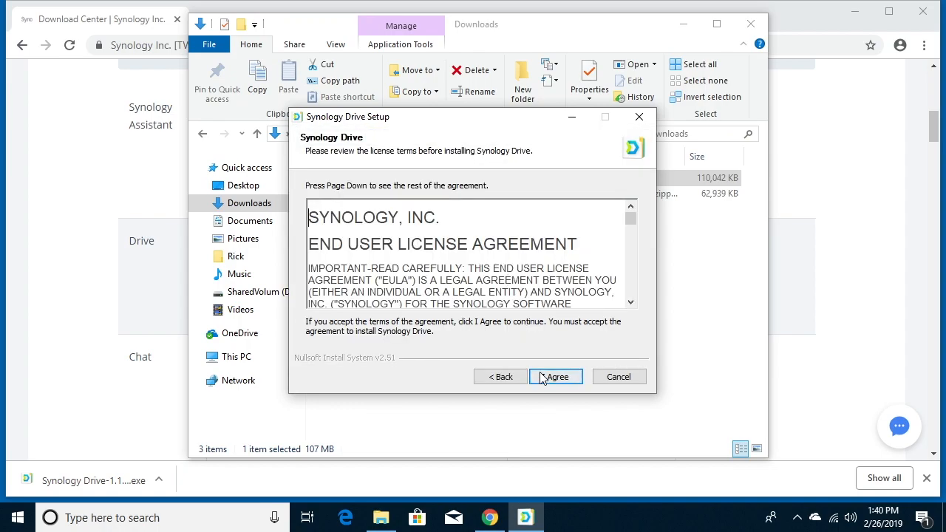
{"action": "left_click", "coordinate": [556, 376]}
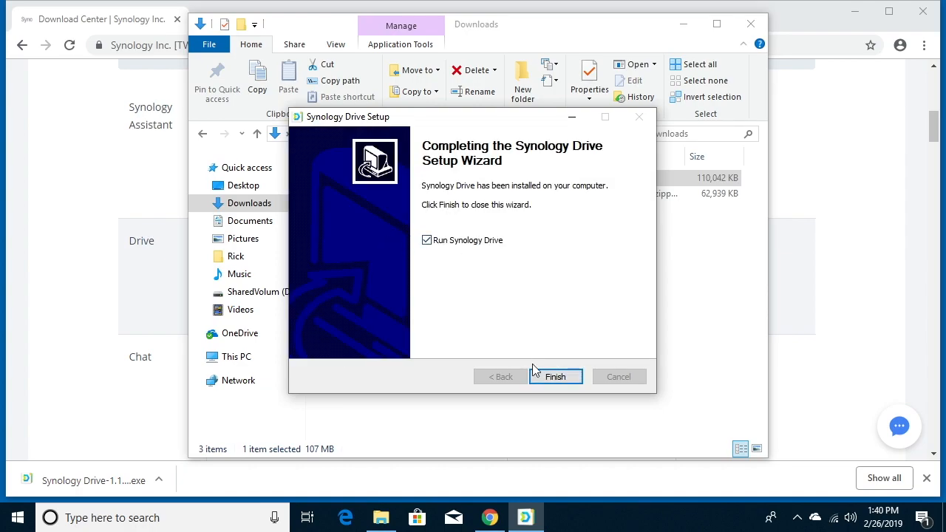
{"action": "left_click", "coordinate": [555, 376]}
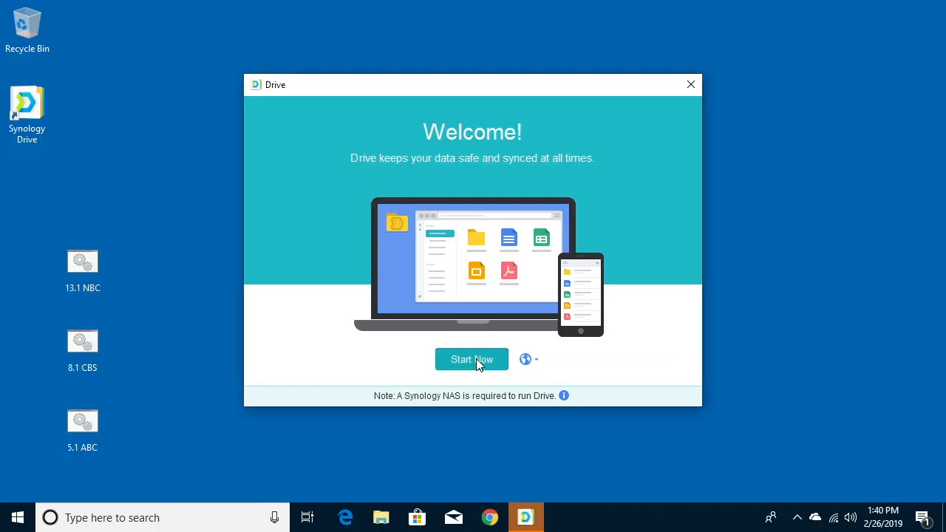
- Enter NAS address 192.168.7.2 and username 'rick', keeping SSL encryption enabled
{"action": "left_click", "coordinate": [471, 359]}
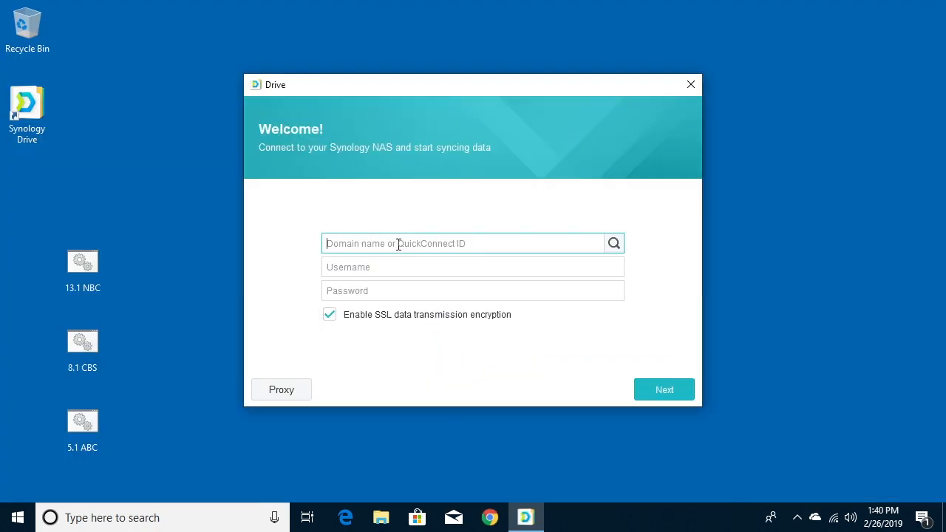
{"action": "type", "text": "192.168.7.2"}
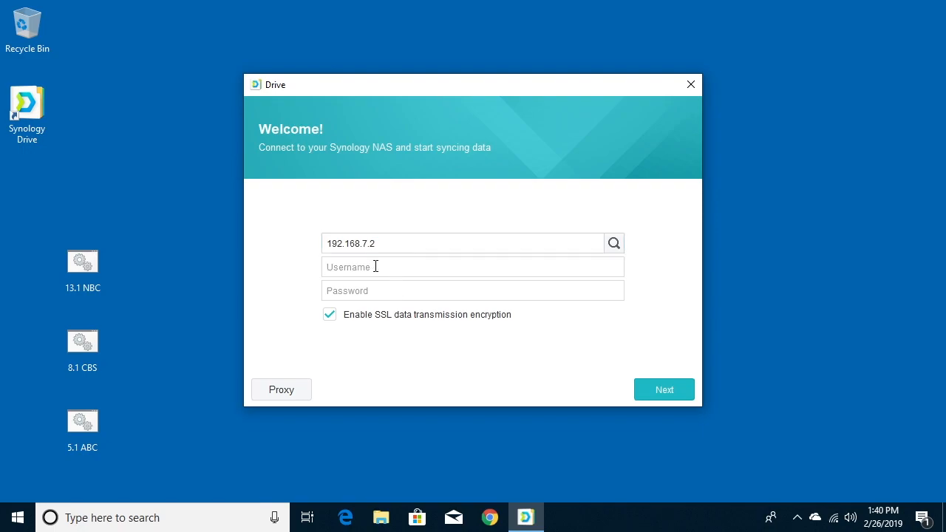
{"action": "type", "text": "rick"}
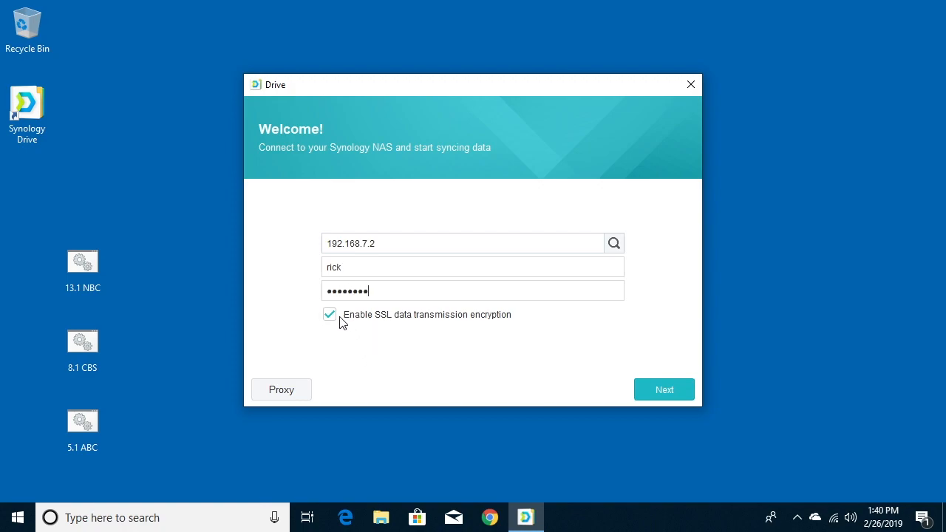
{"action": "mouse_move", "coordinate": [412, 327]}
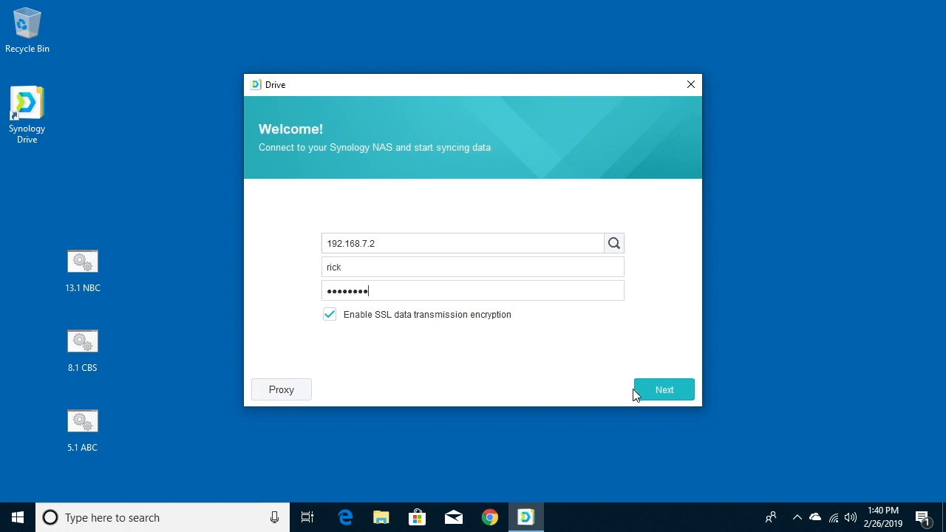
- Submit the connection details and proceed past the untrusted SSL certificate warning
{"action": "left_click", "coordinate": [664, 389]}
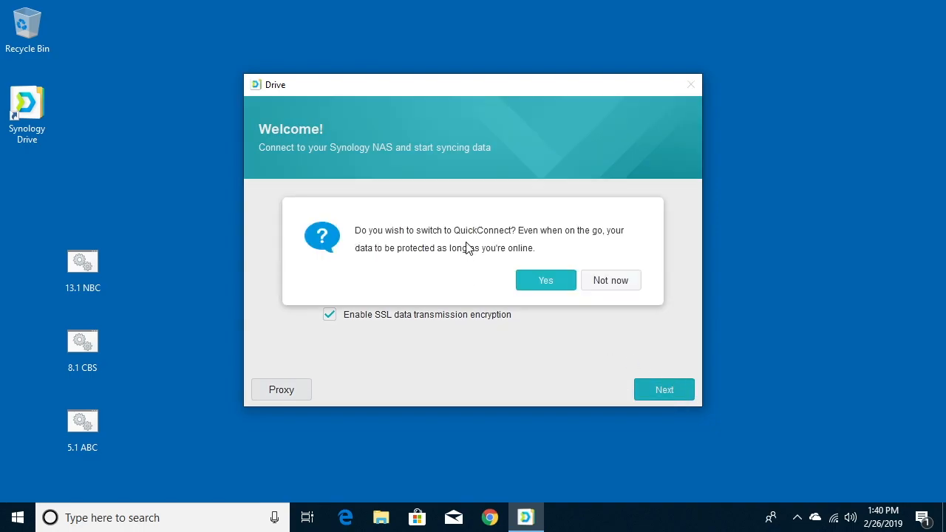
{"action": "mouse_move", "coordinate": [491, 252]}
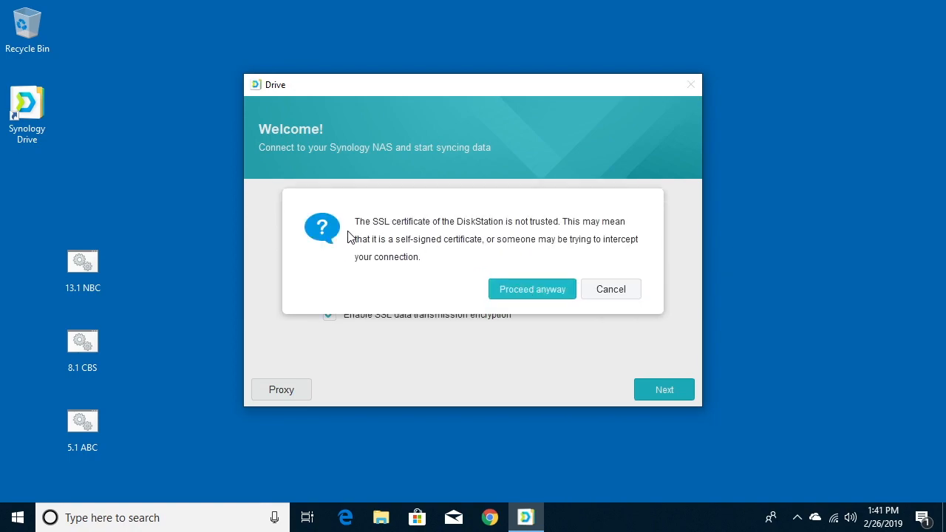
{"action": "mouse_move", "coordinate": [541, 227]}
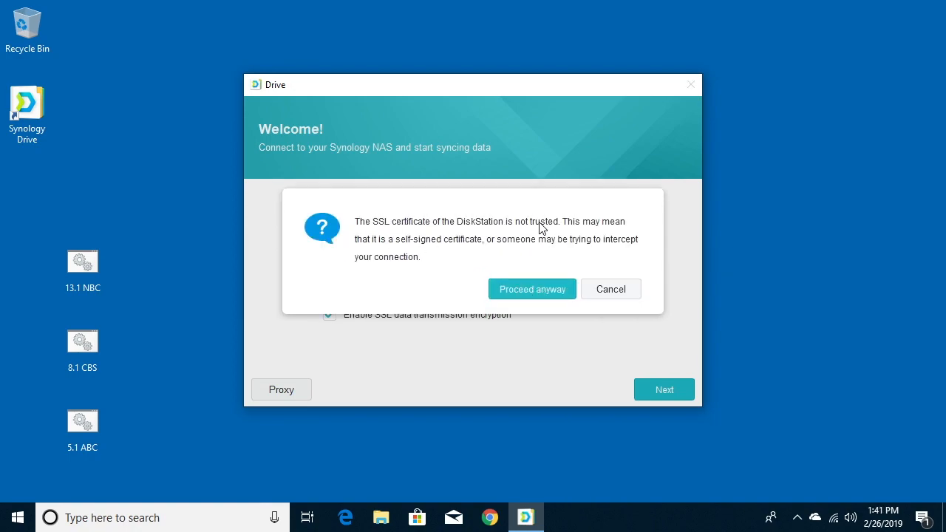
{"action": "mouse_move", "coordinate": [536, 249]}
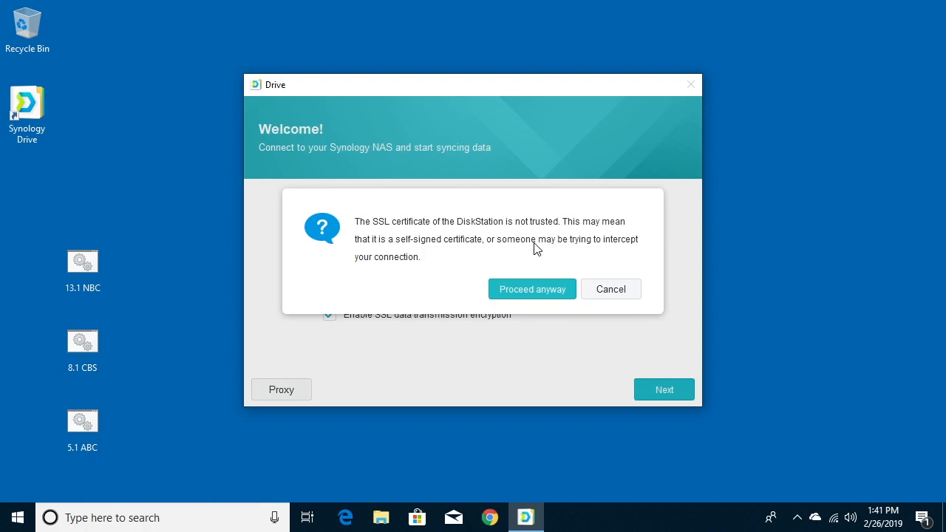
{"action": "left_click", "coordinate": [531, 289]}
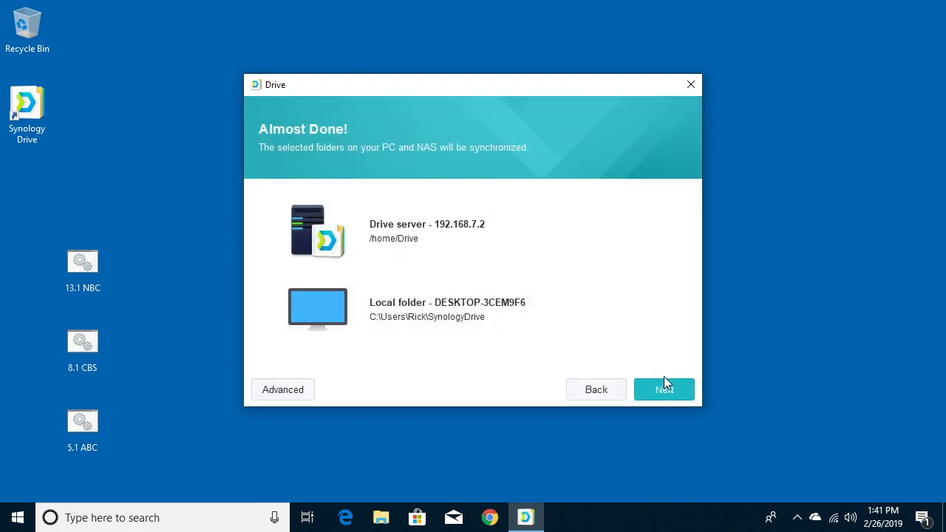
- Accept the proposed sync folders, choose Maybe later for Shared with me, and click Done
{"action": "left_click", "coordinate": [663, 389]}
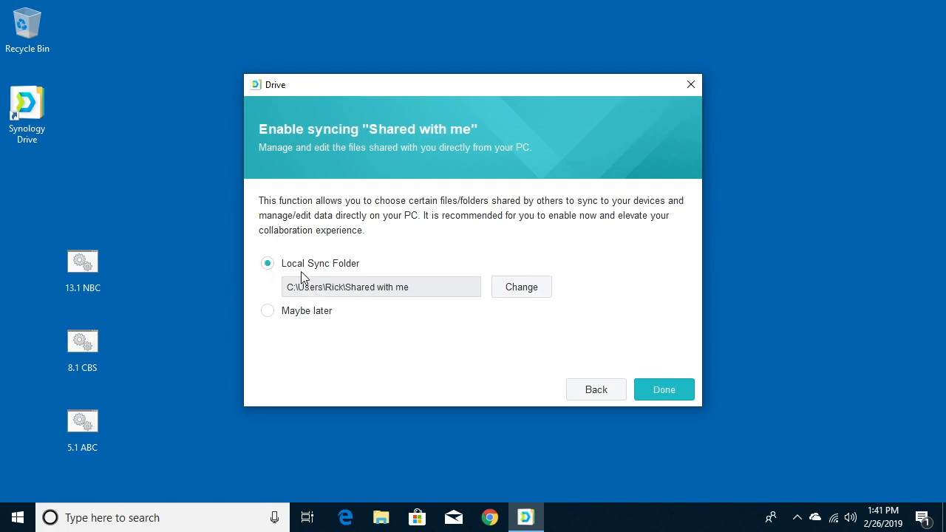
{"action": "left_click", "coordinate": [268, 310]}
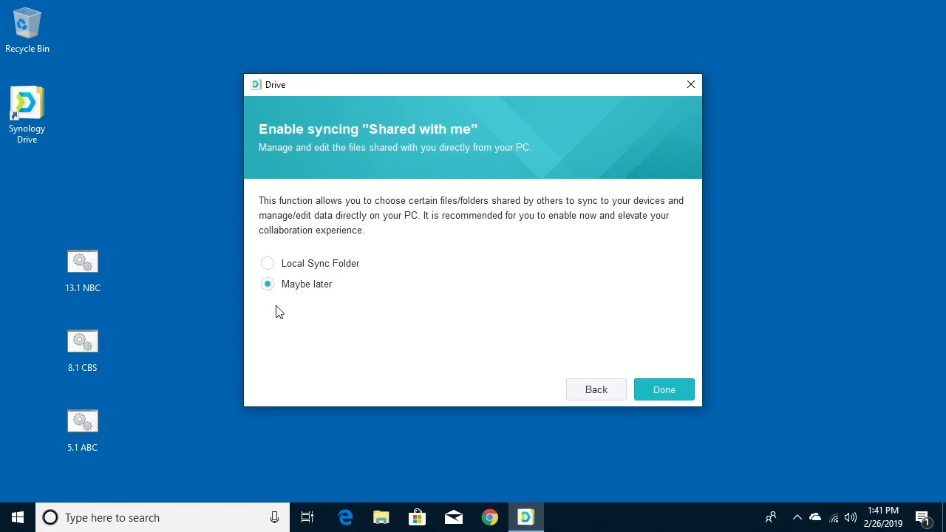
{"action": "mouse_move", "coordinate": [307, 327]}
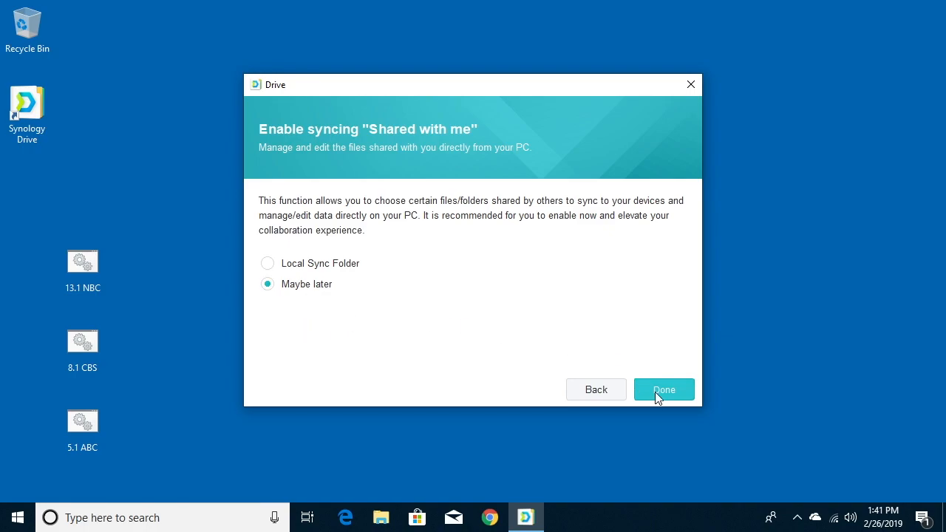
{"action": "left_click", "coordinate": [662, 390]}
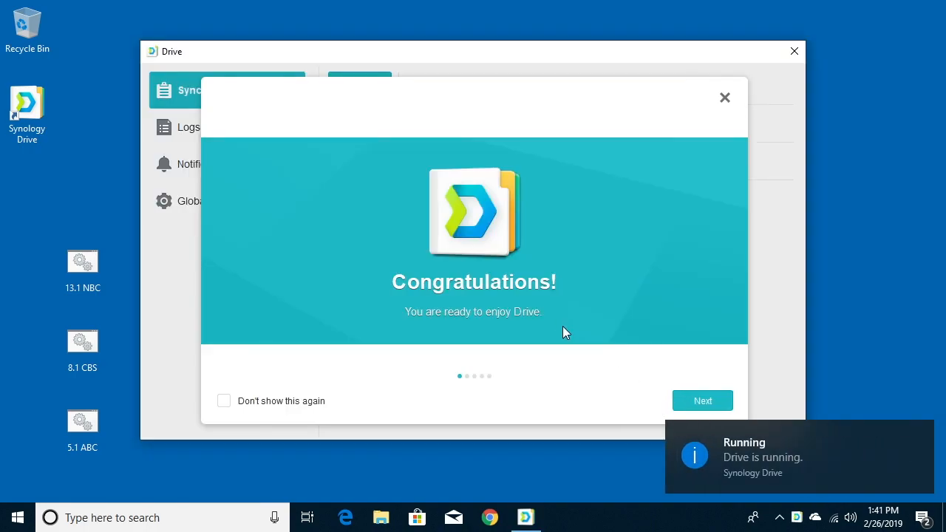
{"action": "mouse_move", "coordinate": [657, 380]}
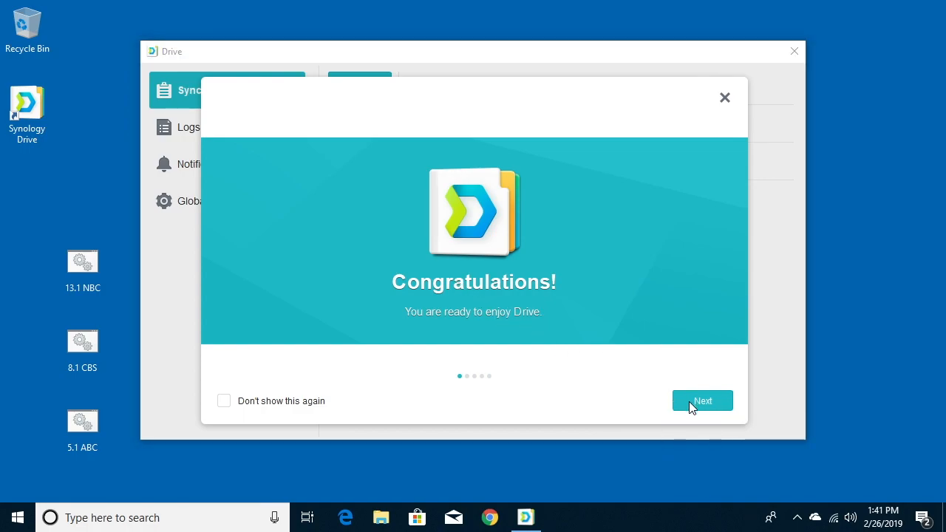
- Page through three welcome tour tips, then close the tour
{"action": "left_click", "coordinate": [701, 401]}
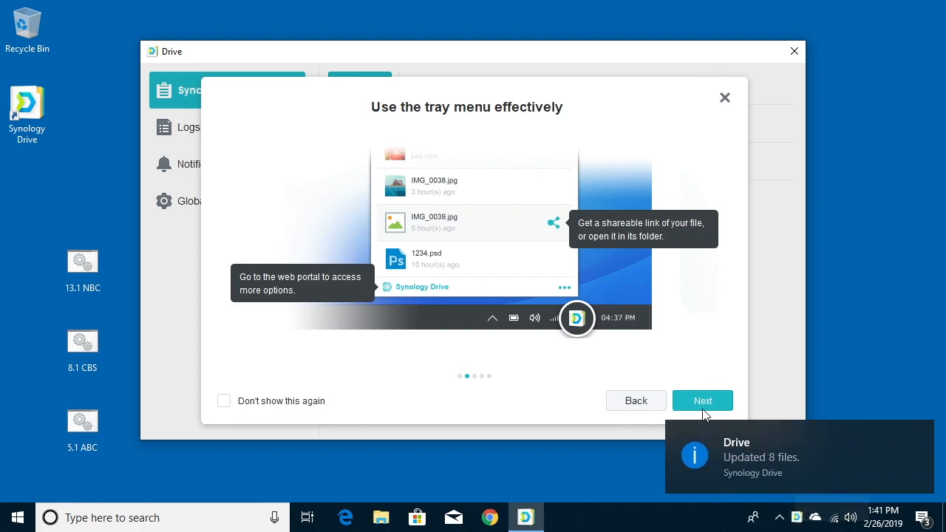
{"action": "left_click", "coordinate": [701, 400]}
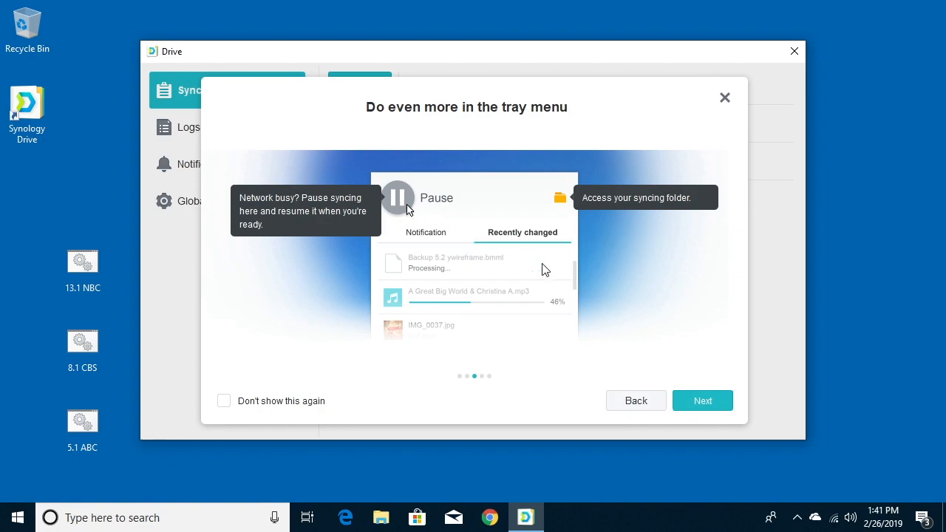
{"action": "left_click", "coordinate": [702, 400]}
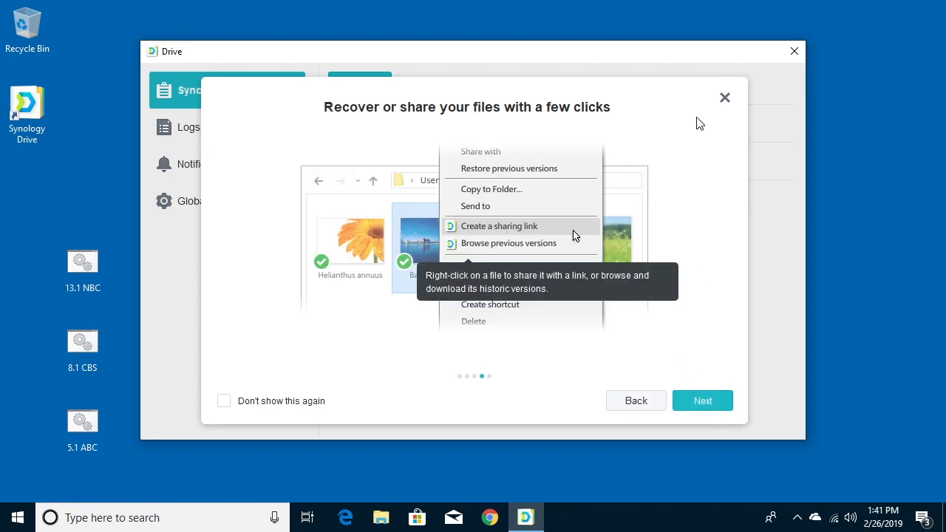
{"action": "left_click", "coordinate": [794, 51]}
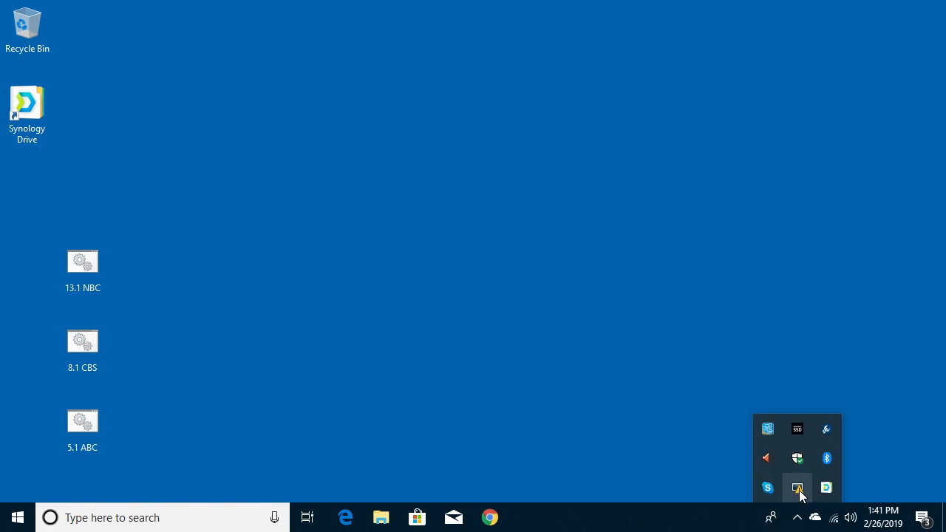
{"action": "mouse_move", "coordinate": [826, 487]}
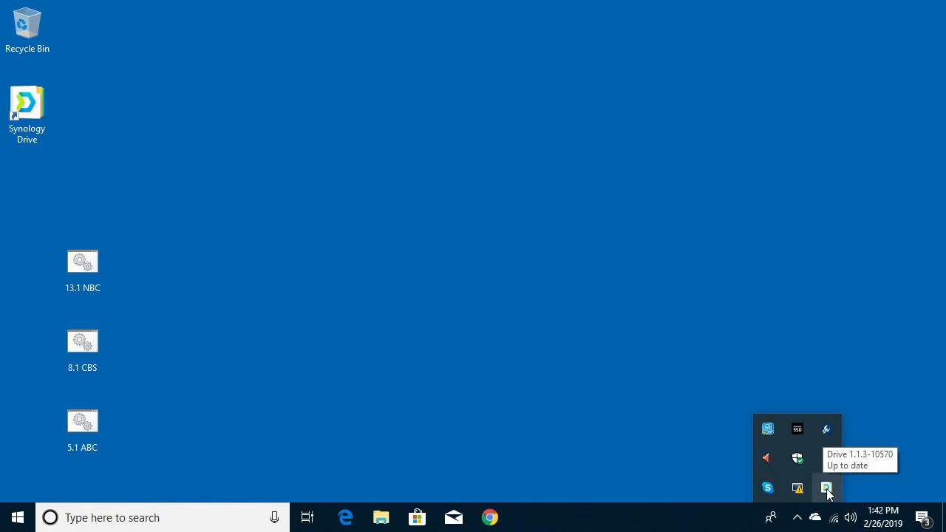
- Check Drive's up-to-date sync status and open the local SynologyDrive folder
{"action": "left_click", "coordinate": [826, 487]}
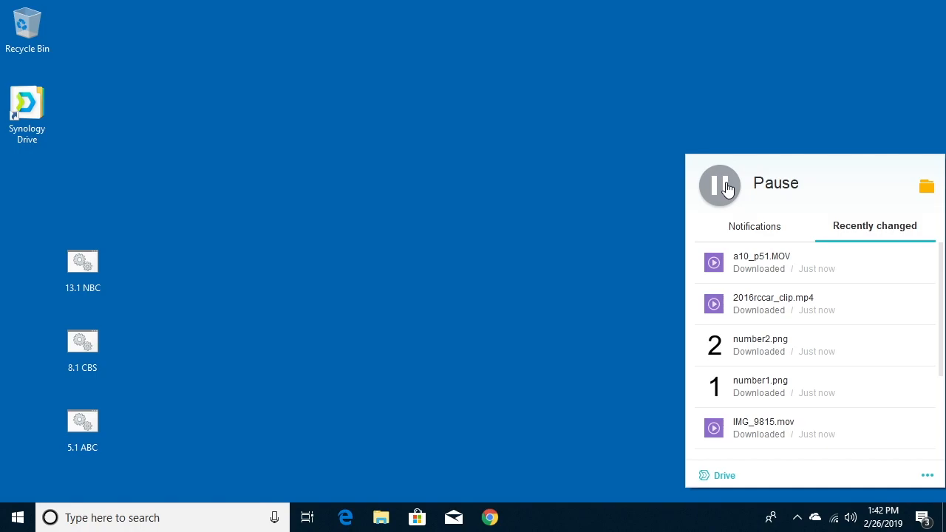
{"action": "left_click", "coordinate": [718, 185]}
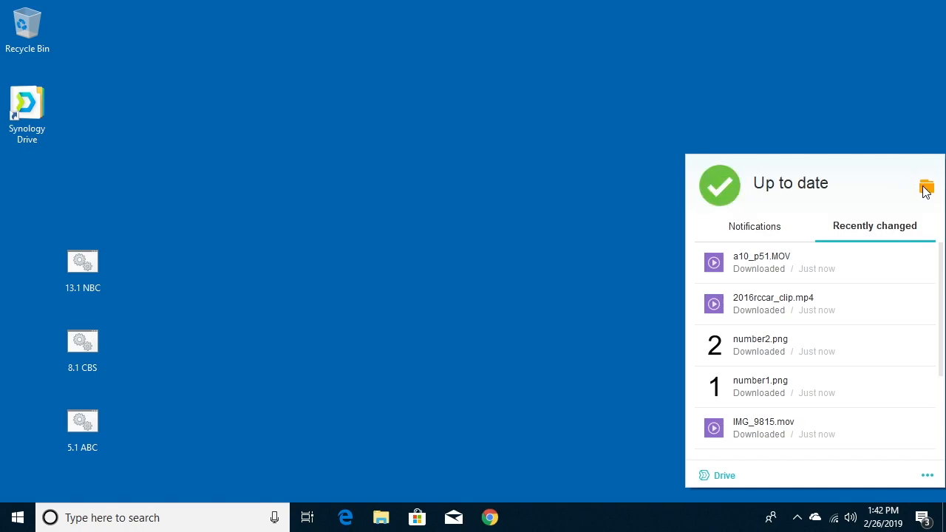
{"action": "left_click", "coordinate": [925, 185]}
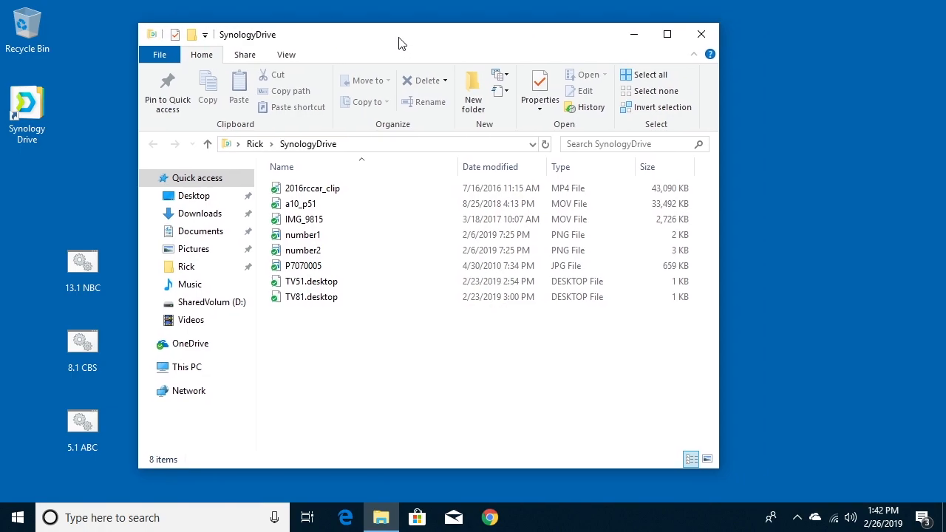
- Reopen Drive's status panel from the hidden tray icons and show its options menu
{"action": "left_click", "coordinate": [796, 517]}
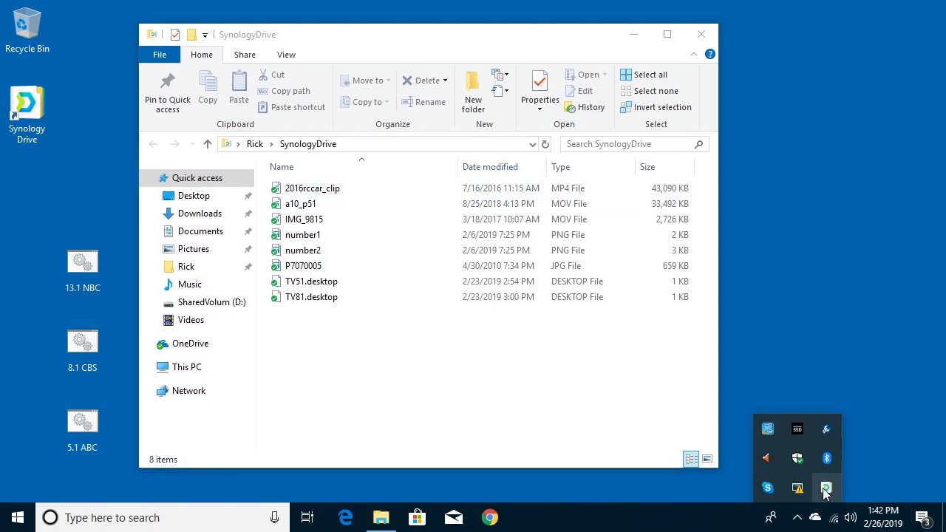
{"action": "left_click", "coordinate": [826, 487]}
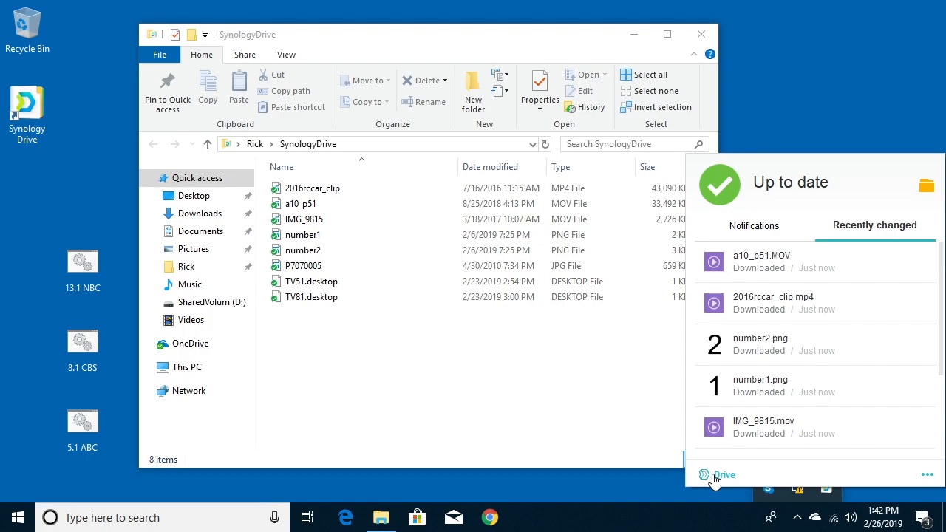
{"action": "mouse_move", "coordinate": [717, 476]}
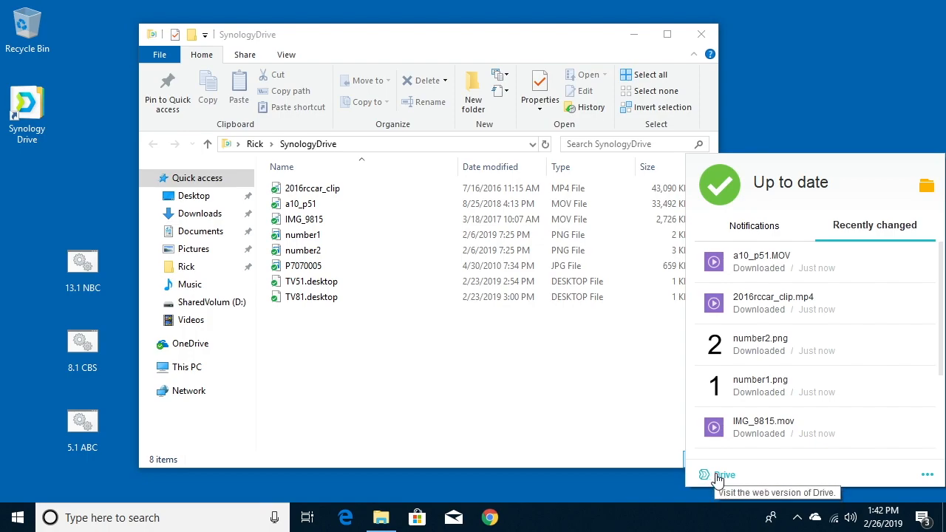
{"action": "mouse_move", "coordinate": [925, 479]}
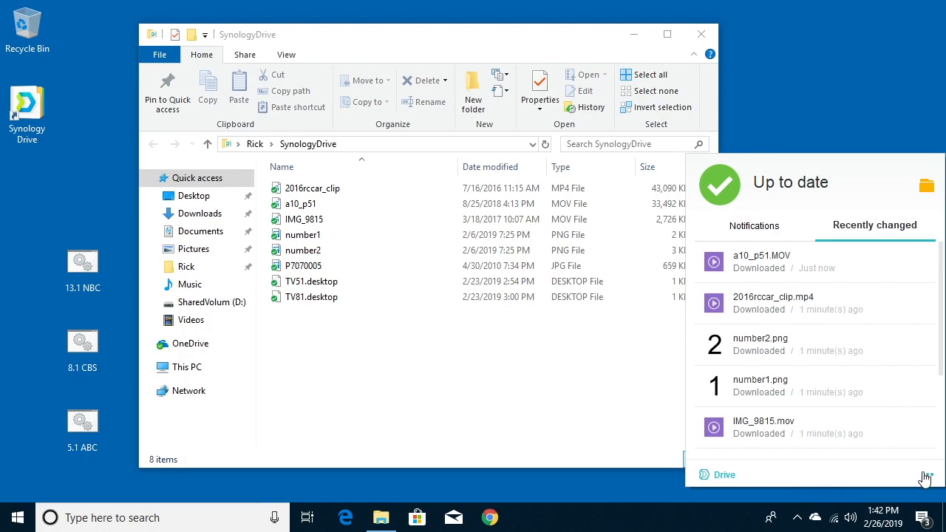
{"action": "left_click", "coordinate": [926, 475]}
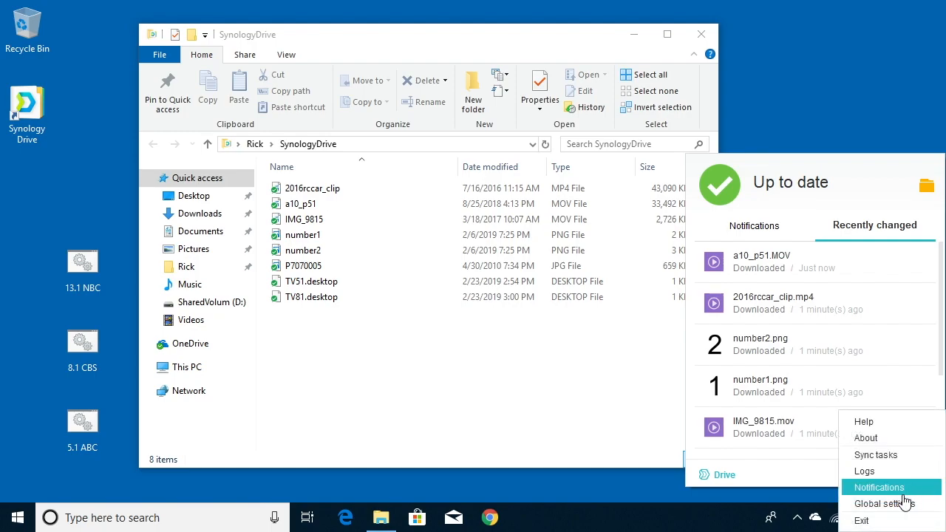
{"action": "mouse_move", "coordinate": [884, 503]}
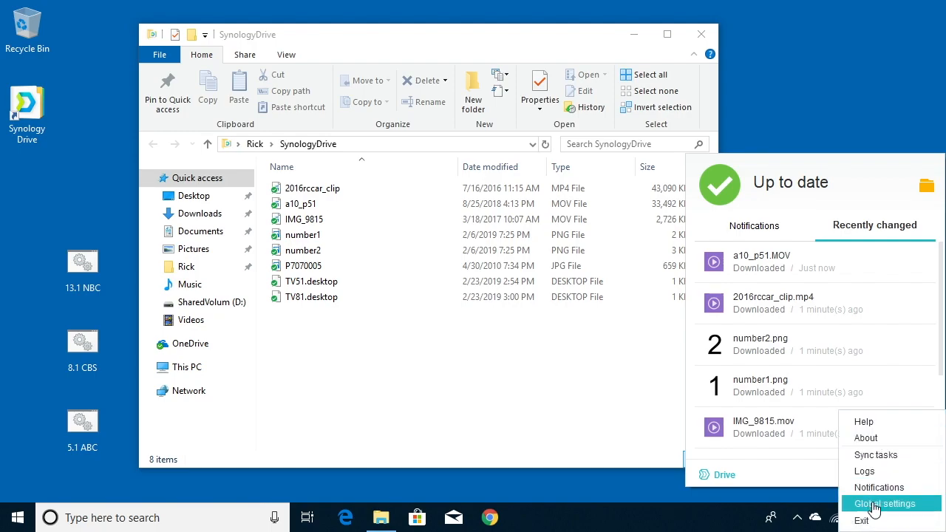
- In Global settings, make locally deleted files get removed from the NAS
{"action": "left_click", "coordinate": [885, 503]}
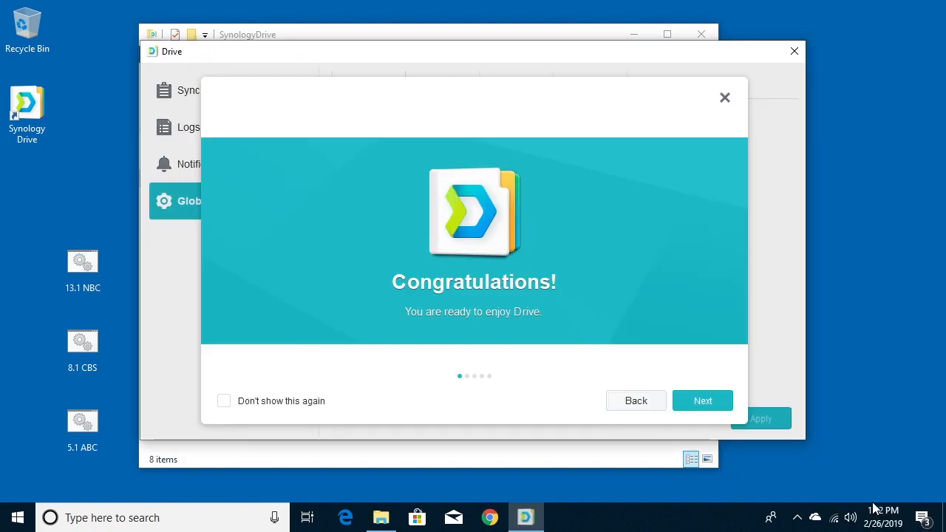
{"action": "mouse_move", "coordinate": [726, 96]}
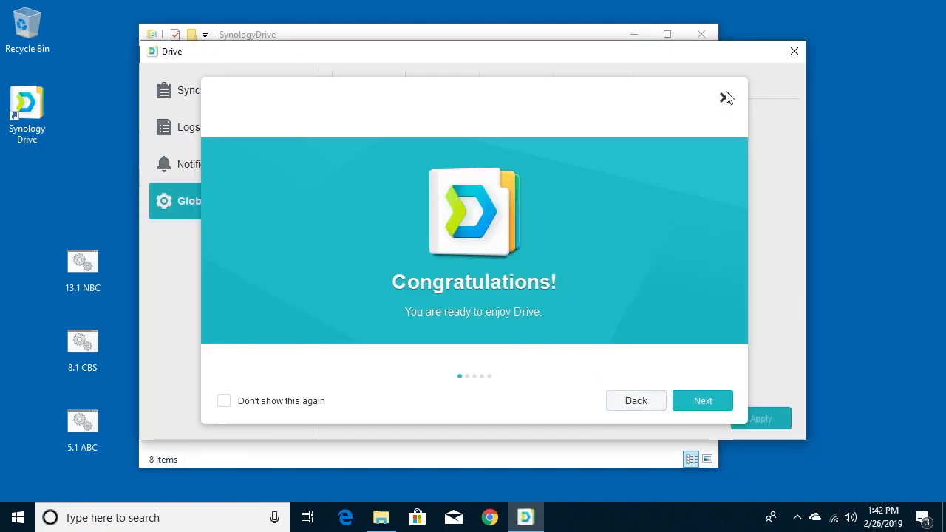
{"action": "left_click", "coordinate": [727, 96]}
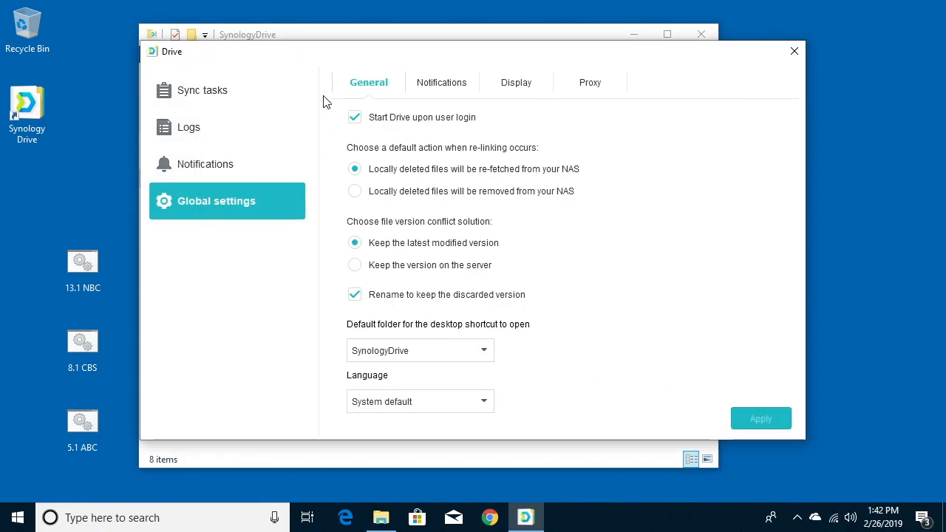
{"action": "mouse_move", "coordinate": [379, 135]}
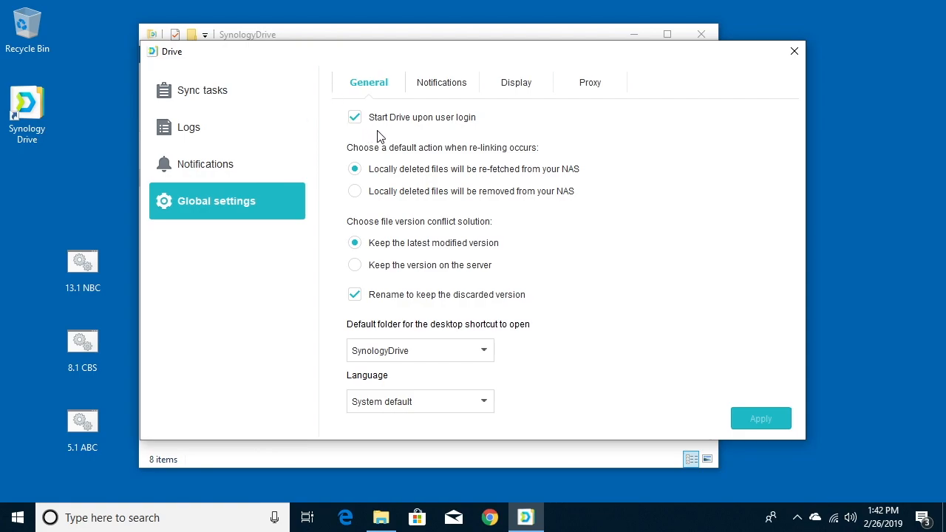
{"action": "mouse_move", "coordinate": [444, 116]}
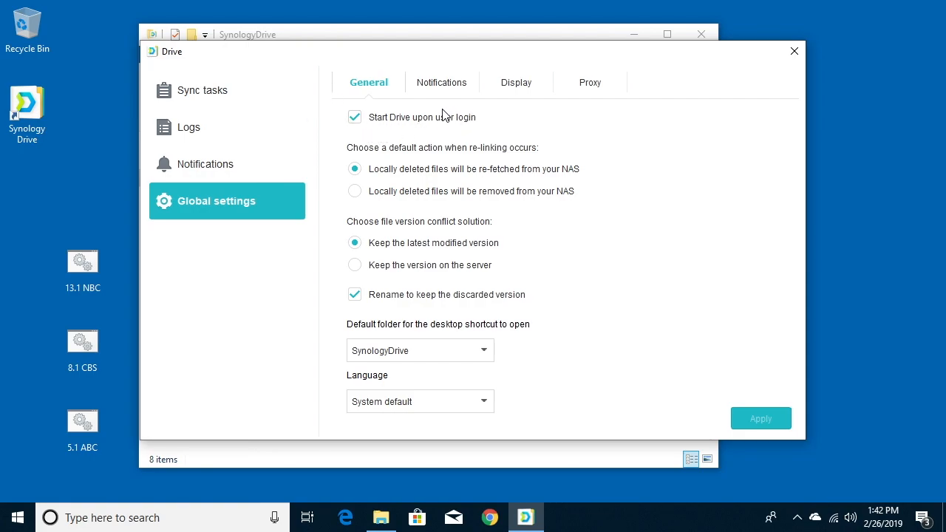
{"action": "mouse_move", "coordinate": [446, 153]}
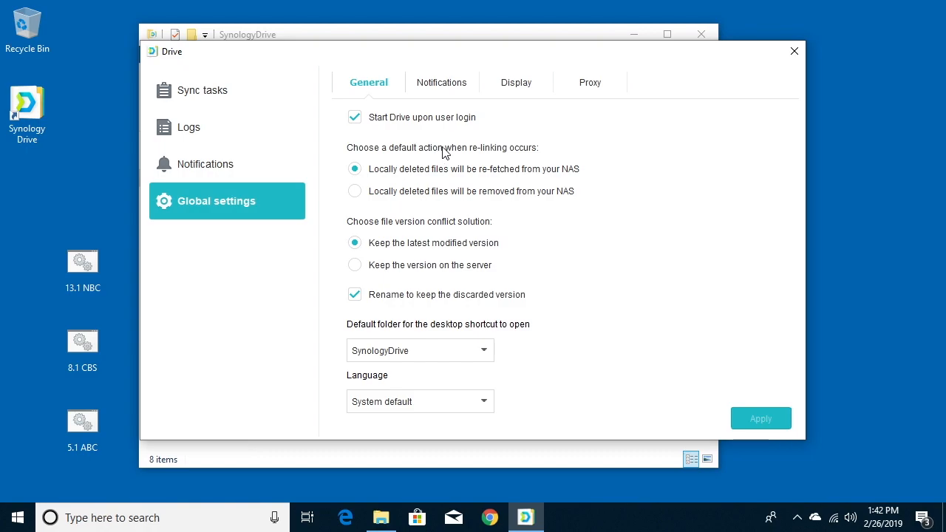
{"action": "mouse_move", "coordinate": [359, 192]}
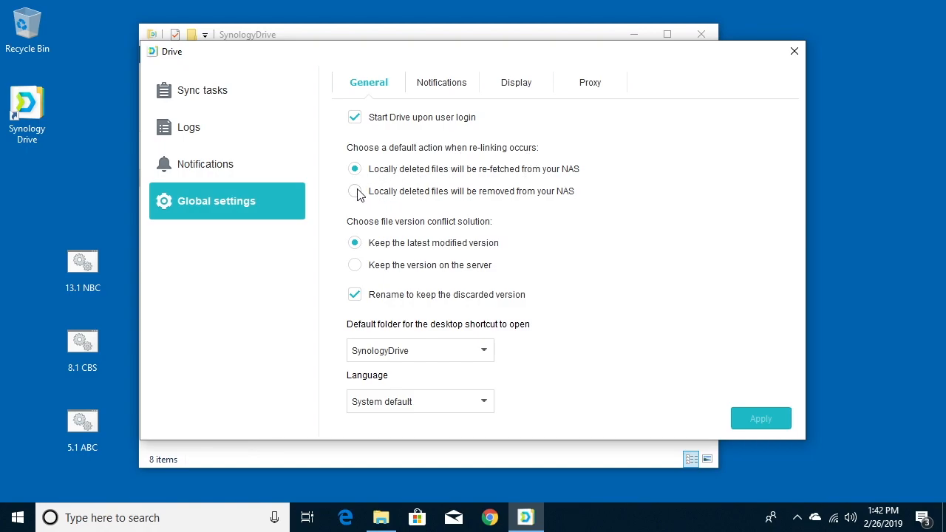
{"action": "left_click", "coordinate": [355, 191]}
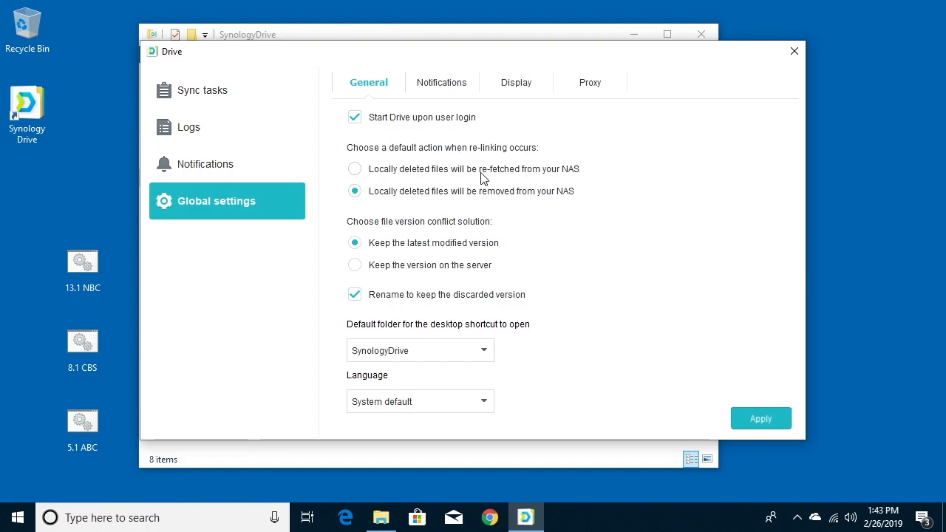
{"action": "mouse_move", "coordinate": [535, 183]}
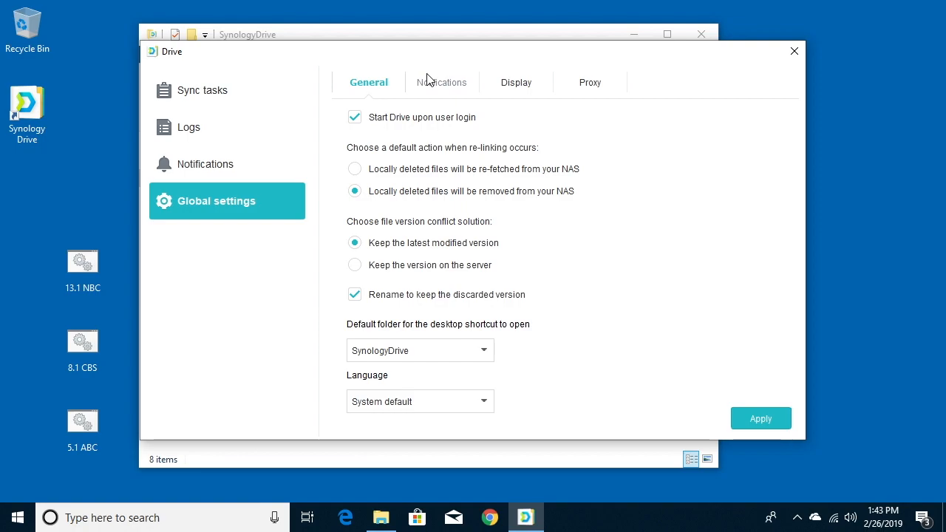
- Browse the Notification, Display and Proxy tabs, uncheck Show tips, and view notifications
{"action": "left_click", "coordinate": [442, 82]}
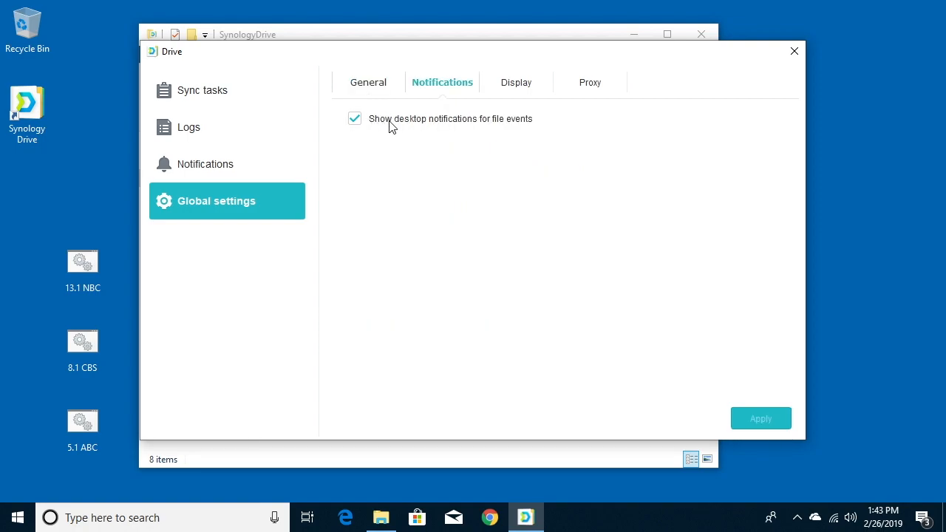
{"action": "left_click", "coordinate": [516, 82]}
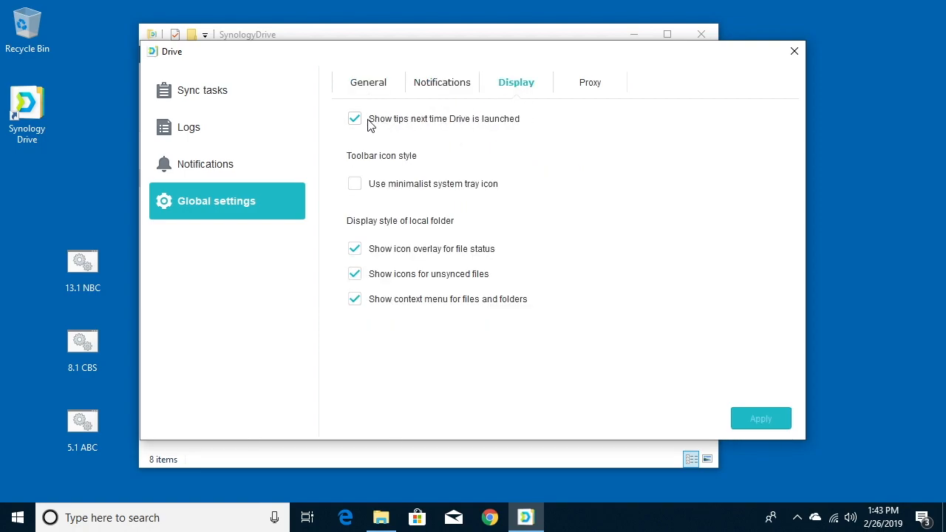
{"action": "left_click", "coordinate": [354, 119]}
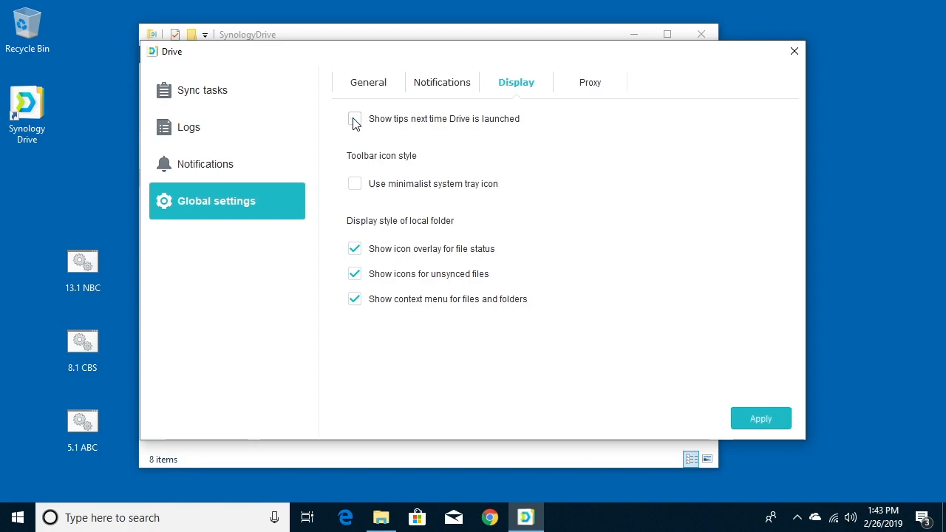
{"action": "left_click", "coordinate": [589, 82]}
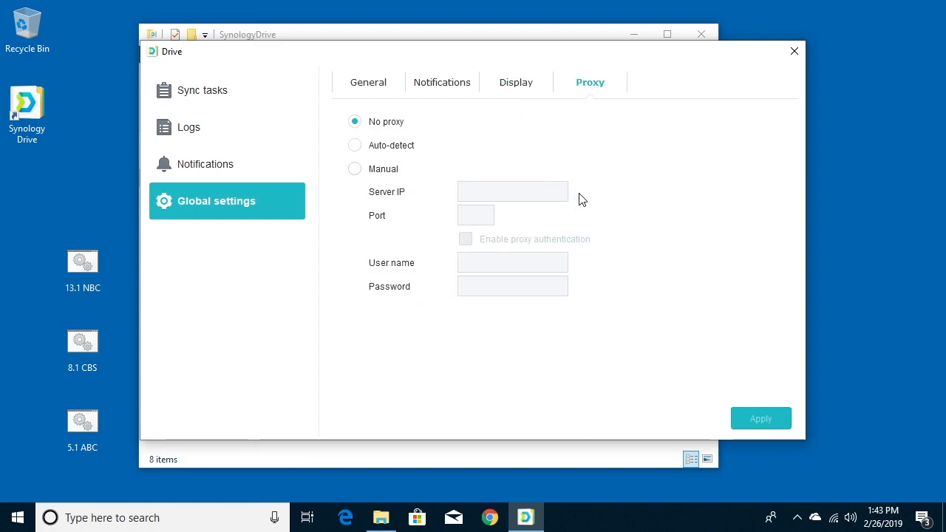
{"action": "mouse_move", "coordinate": [215, 168]}
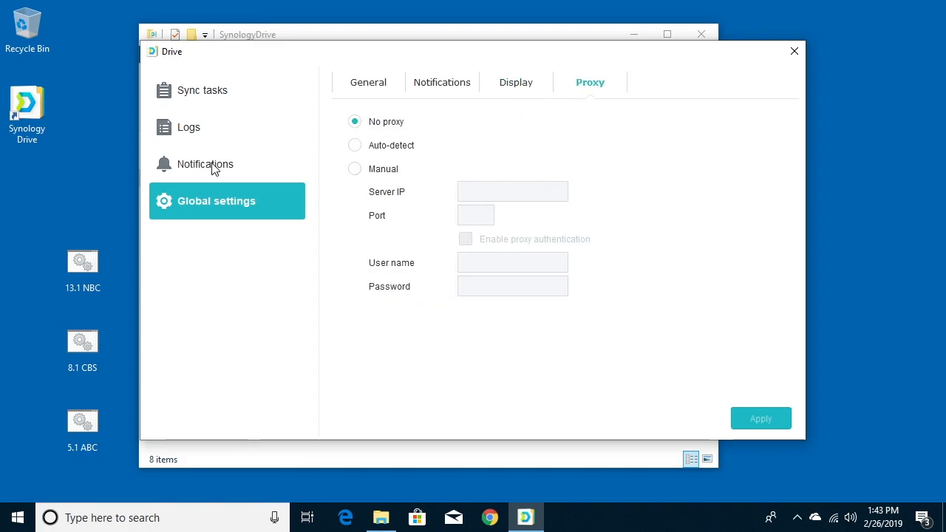
{"action": "left_click", "coordinate": [205, 163]}
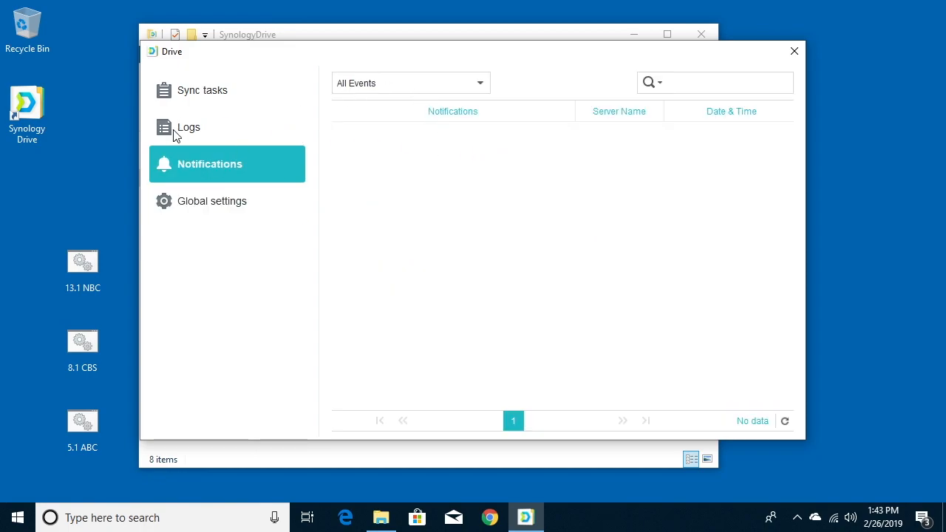
- Check the logs listing eight downloaded files, then view the My Drive two-way sync task with DS918
{"action": "left_click", "coordinate": [189, 127]}
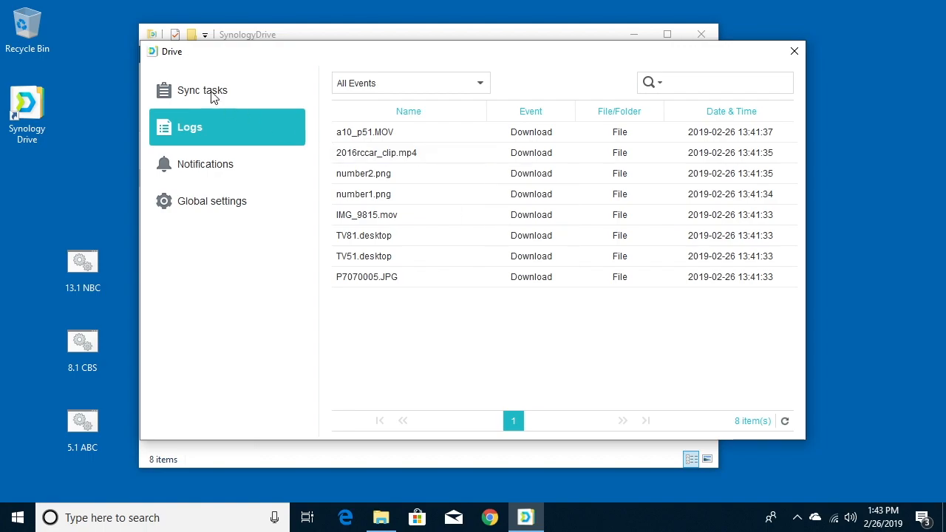
{"action": "left_click", "coordinate": [202, 89]}
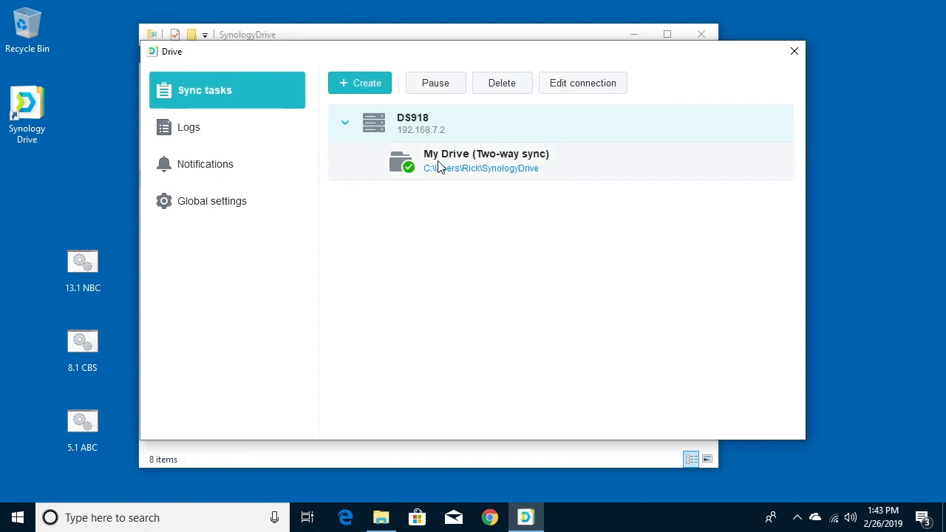
{"action": "mouse_move", "coordinate": [701, 112]}
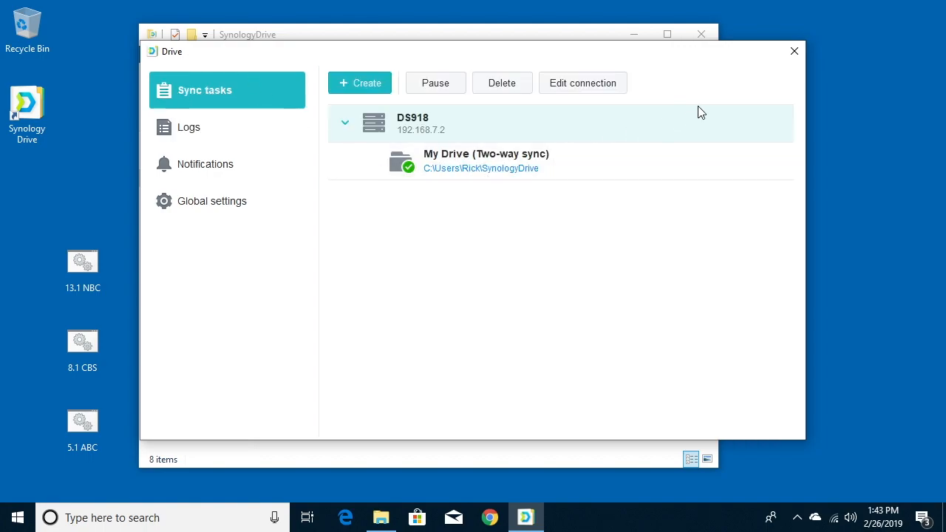
- Close Drive, open Rick > SynologyDrive in File Explorer, and drag in the 13.1 NBC batch file
{"action": "left_click", "coordinate": [794, 51]}
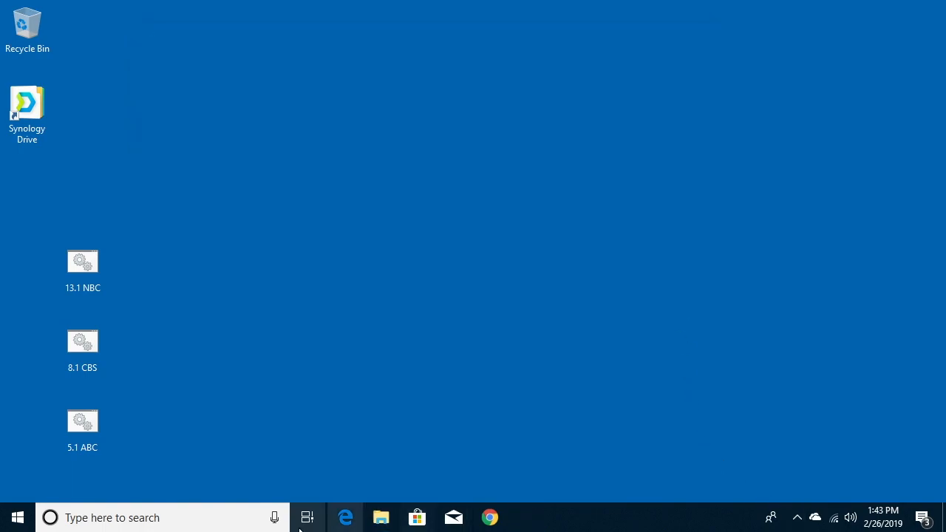
{"action": "left_click", "coordinate": [381, 516]}
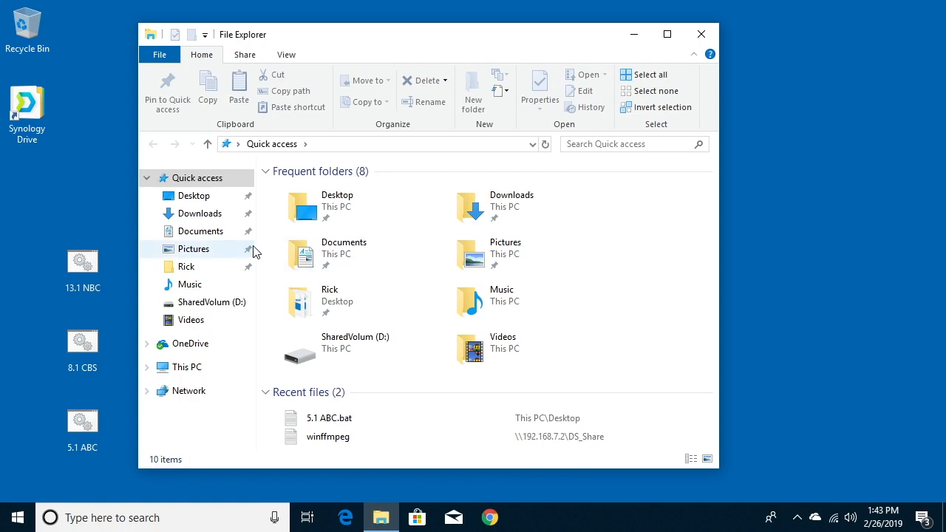
{"action": "mouse_move", "coordinate": [299, 299]}
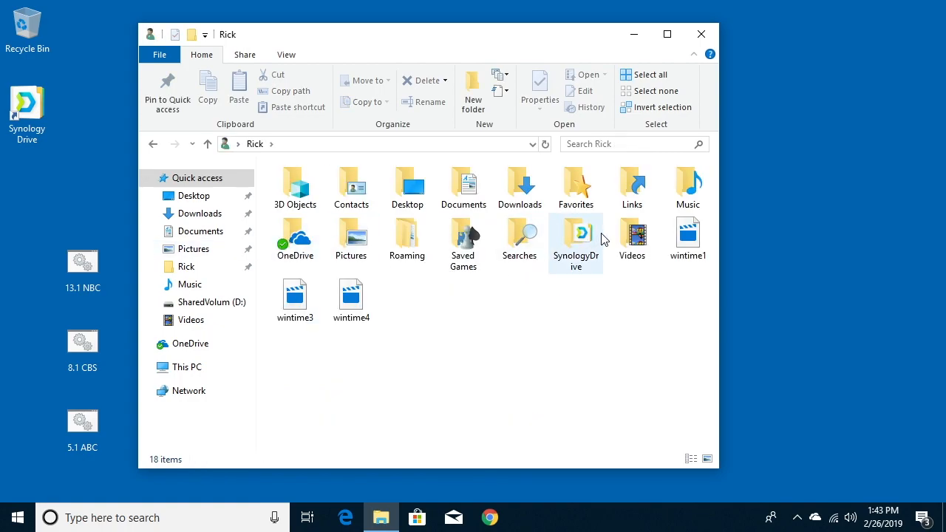
{"action": "double_click", "coordinate": [576, 240]}
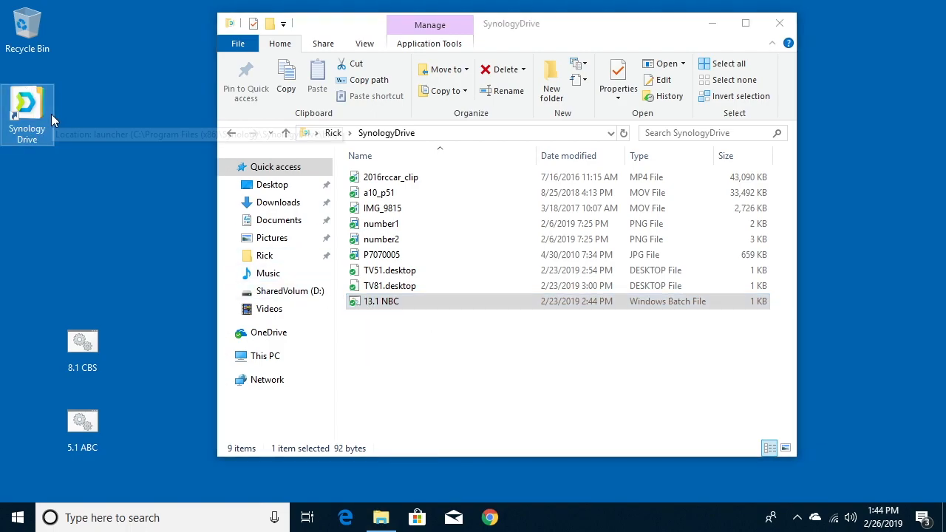
{"action": "left_click", "coordinate": [360, 156]}
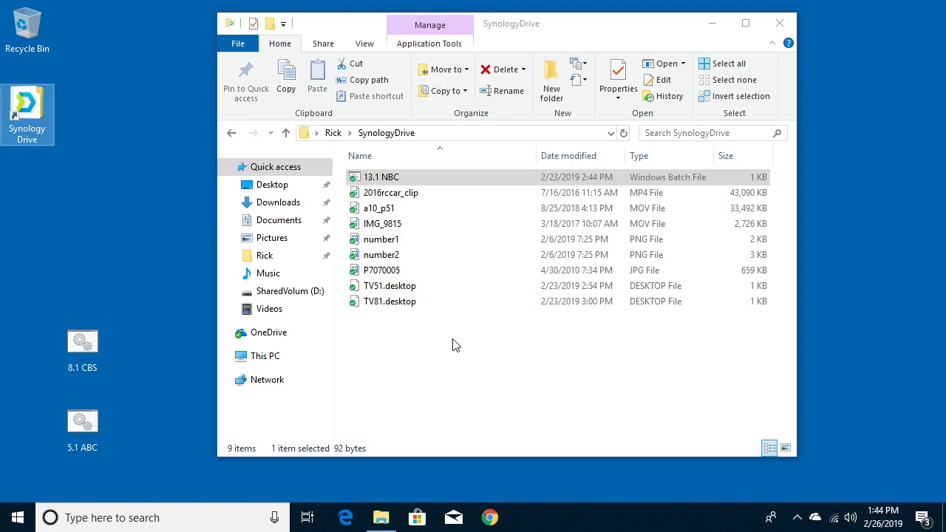
{"action": "mouse_move", "coordinate": [434, 386]}
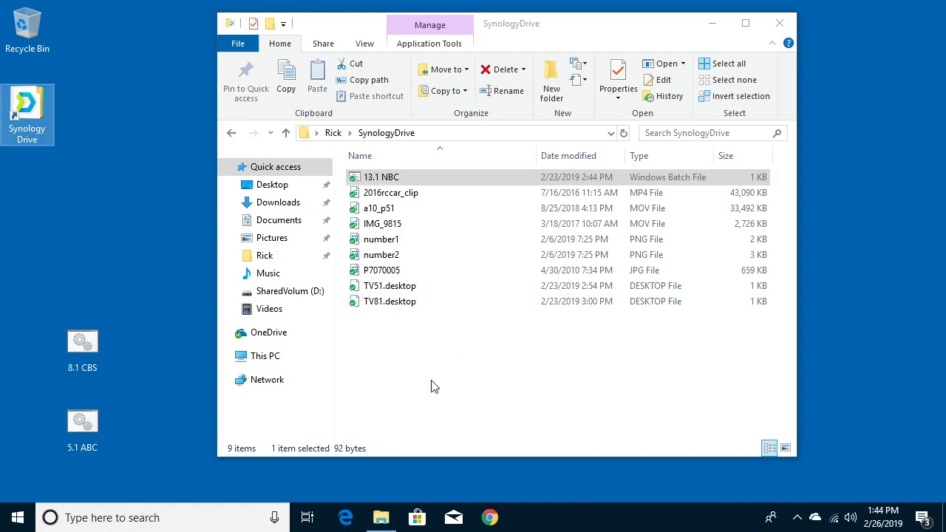